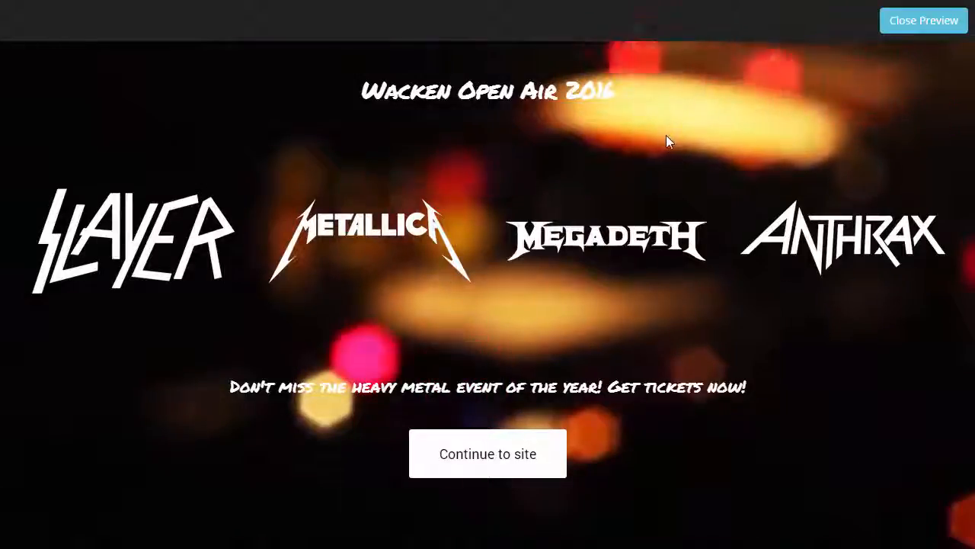
mouse_move(492, 324)
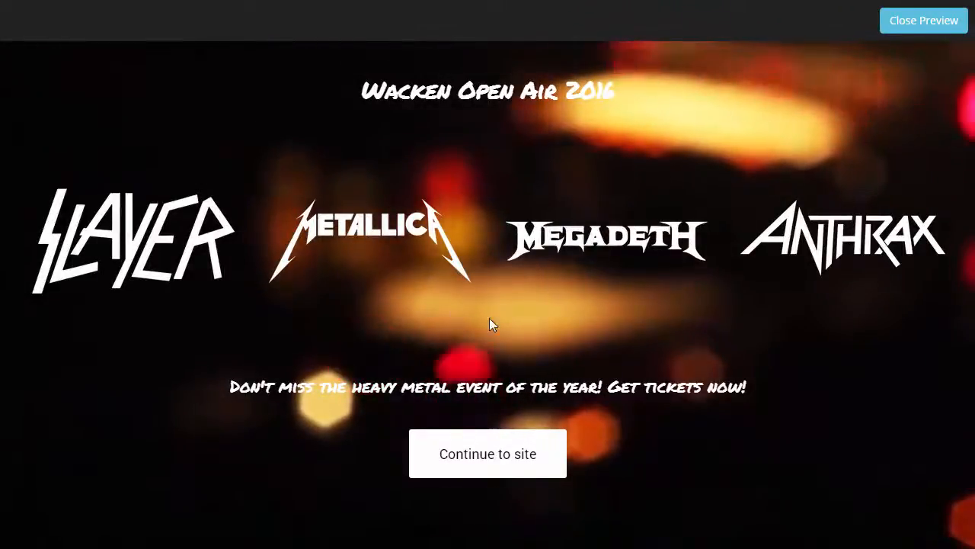
mouse_move(769, 116)
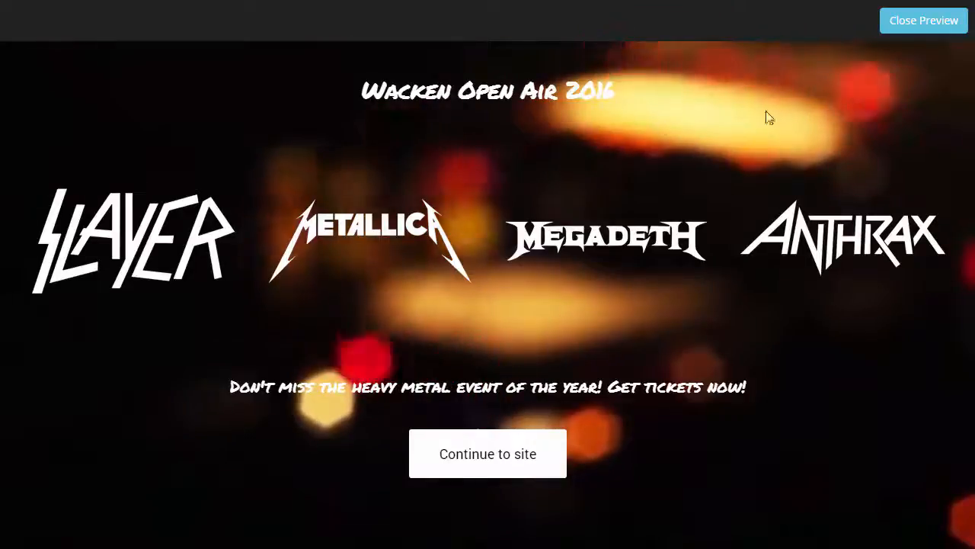
Close the Wacken Open Air 2016 full preview and return to the Metal Concert editor
left_click(923, 20)
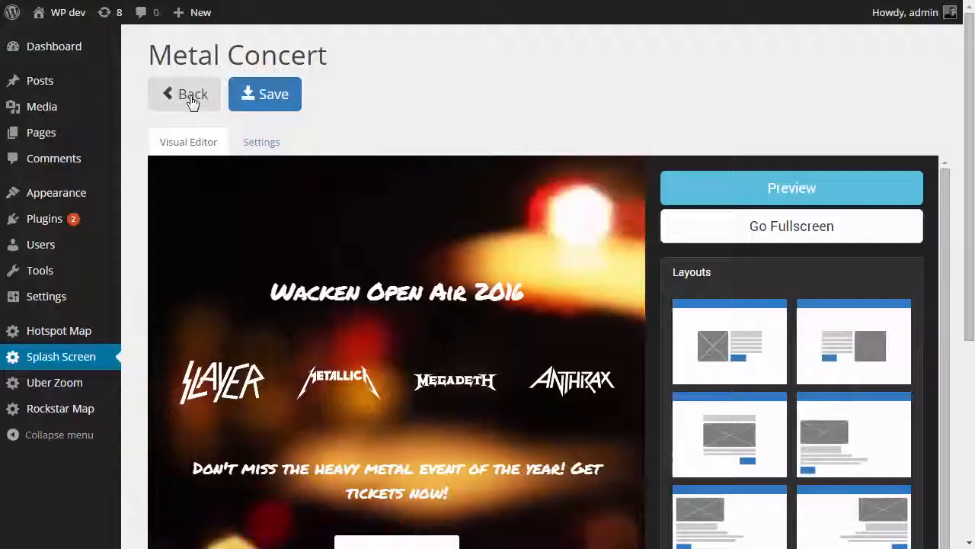
Create a new enabled splash screen named 'Metal Concert' and edit its per-visitor show count
left_click(184, 94)
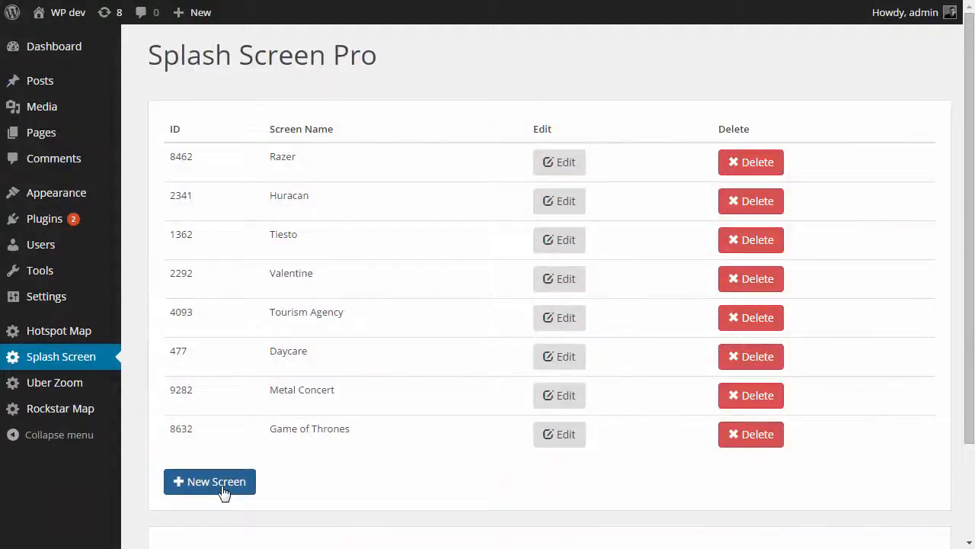
left_click(209, 481)
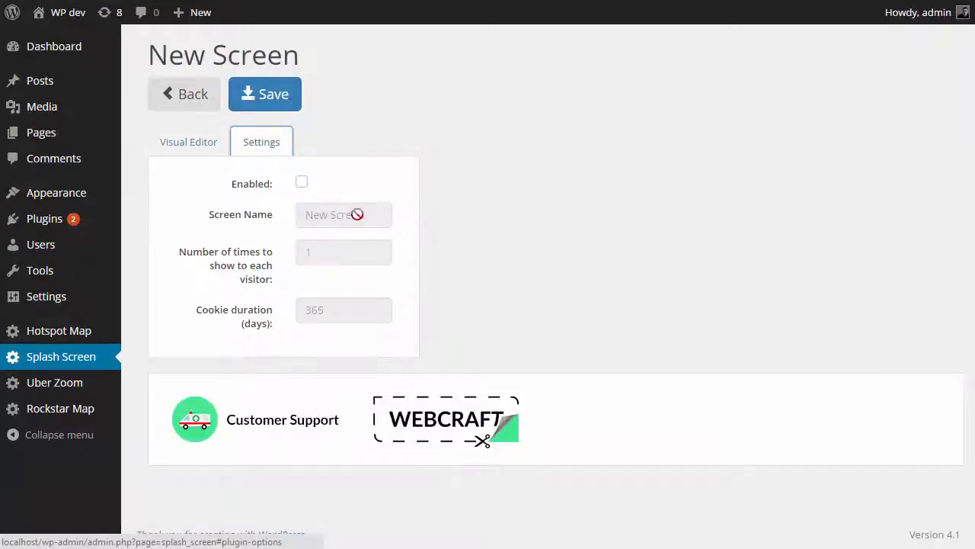
left_click(302, 182)
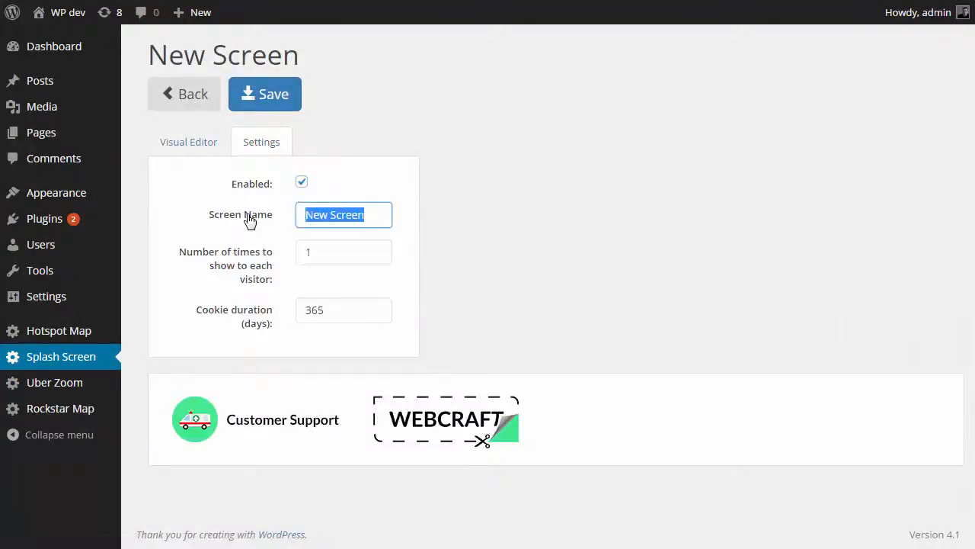
type("Metal")
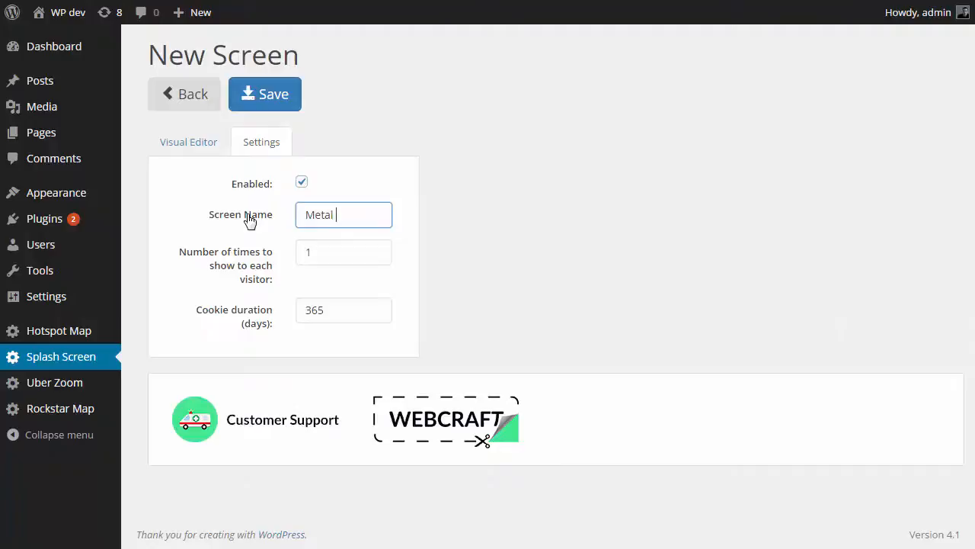
type("Concert")
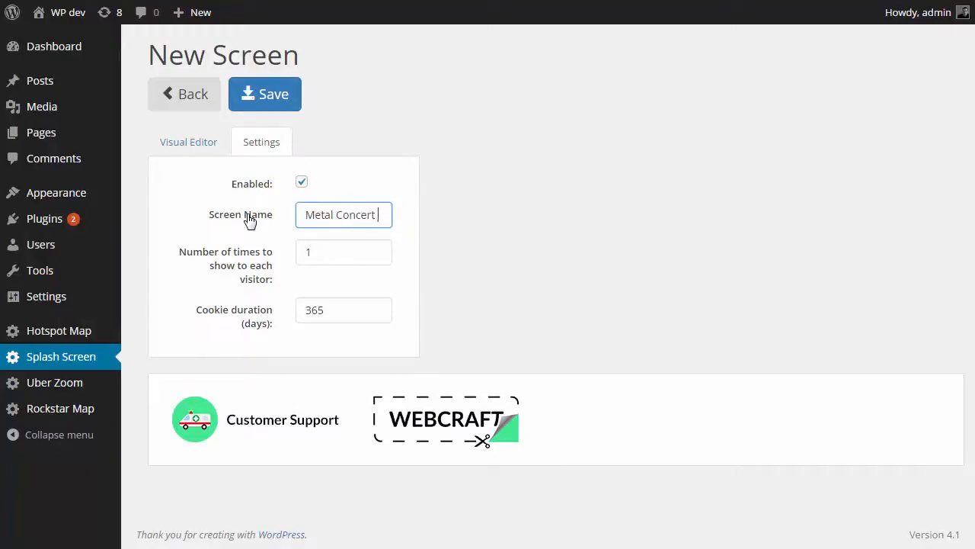
left_click(343, 252)
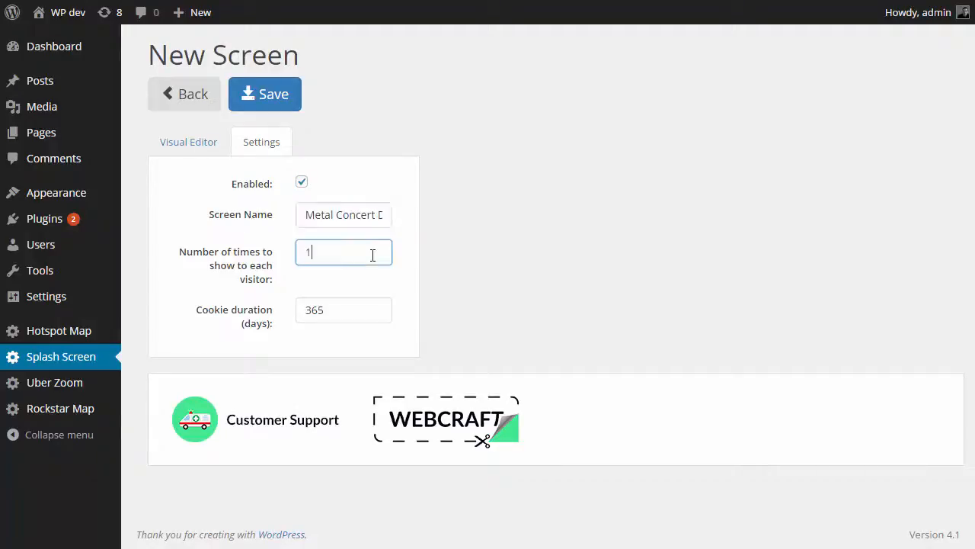
type("0")
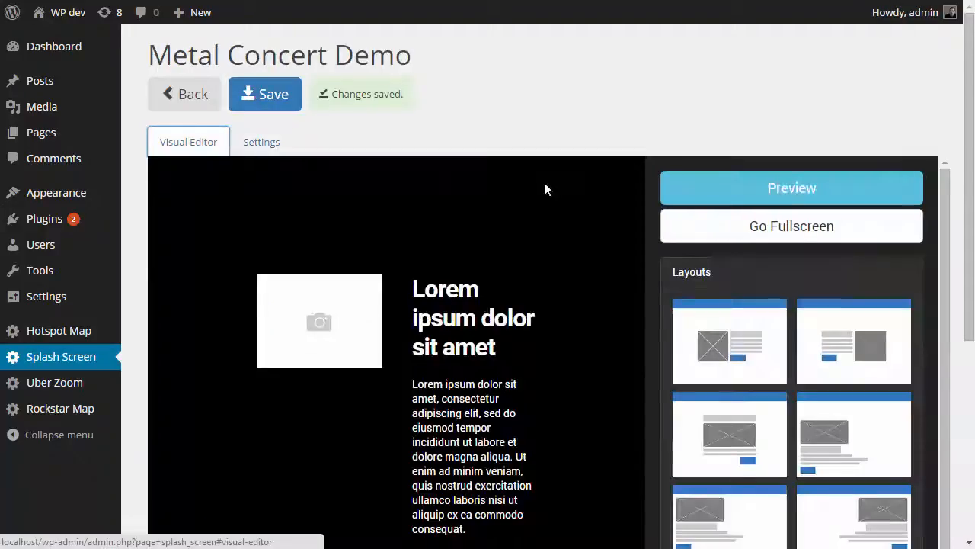
Apply the centred layout with heading, image, text and Continue button, confirming the content reset
scroll("down", 3)
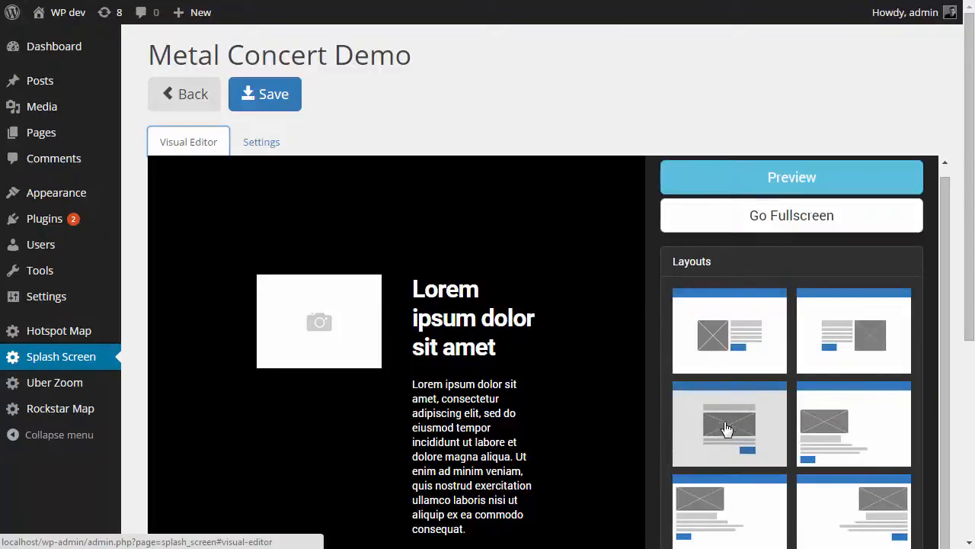
left_click(730, 424)
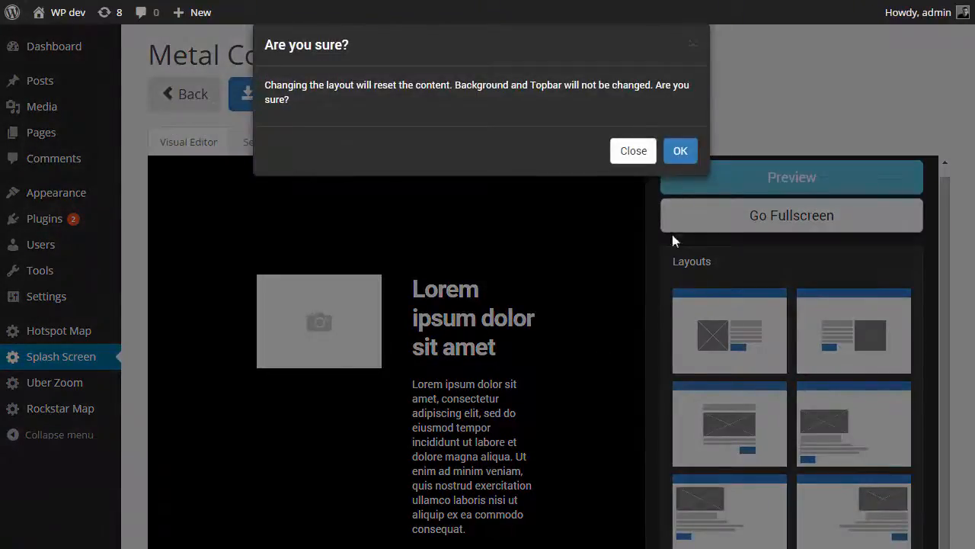
left_click(680, 150)
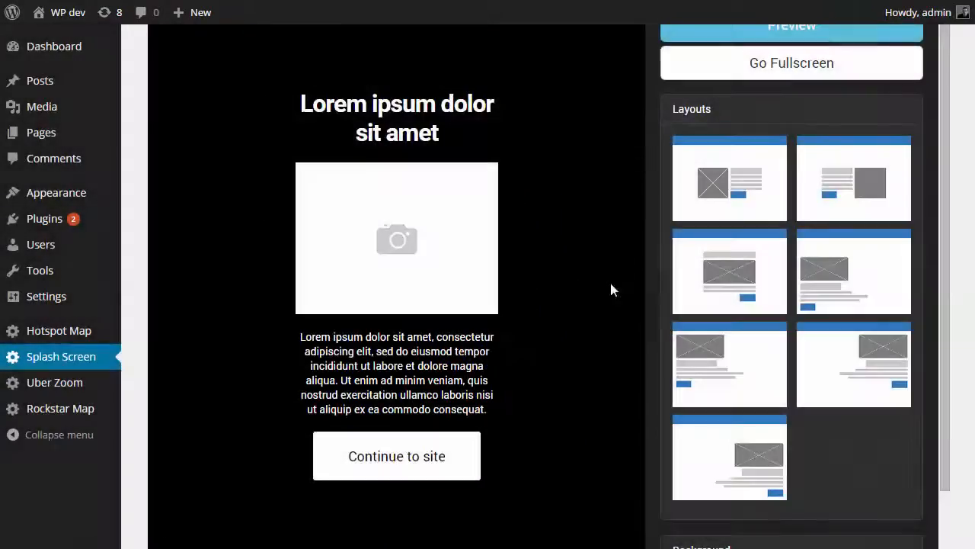
scroll("down", 3)
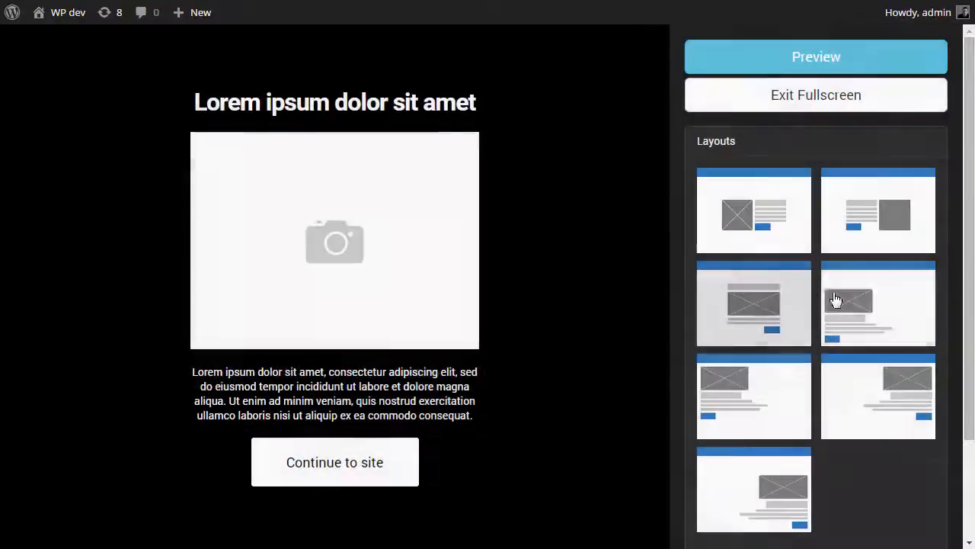
scroll("down", 3)
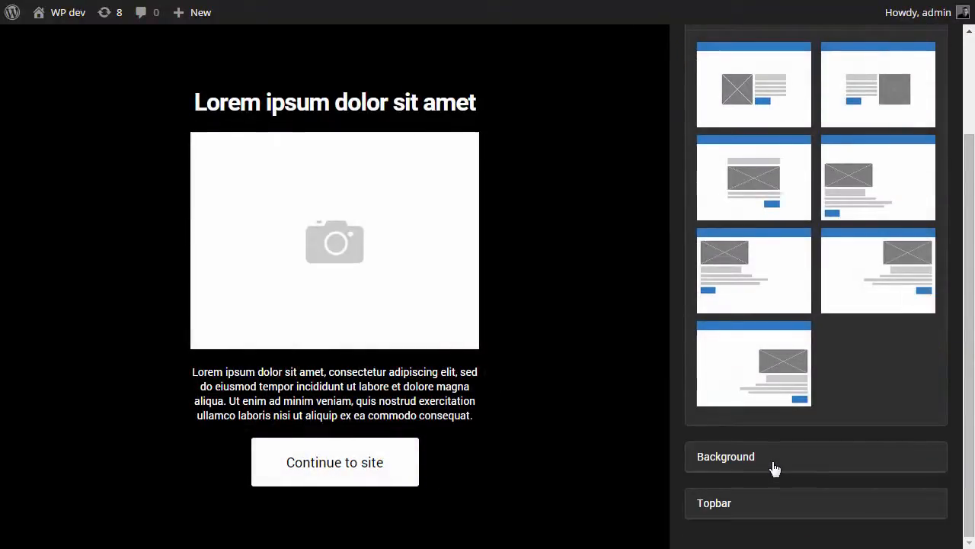
Set the background to Video and enter the video source URLs, including fire.webm
left_click(725, 456)
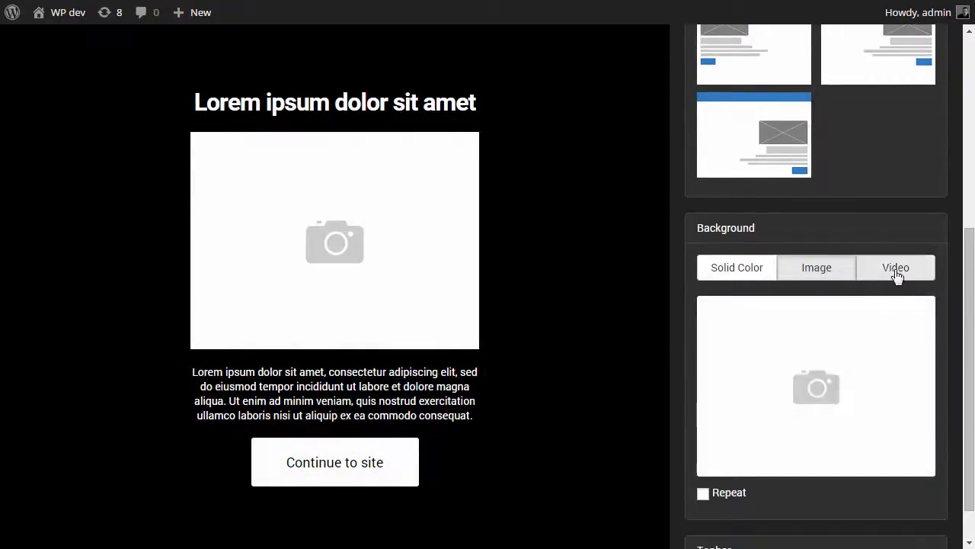
left_click(896, 268)
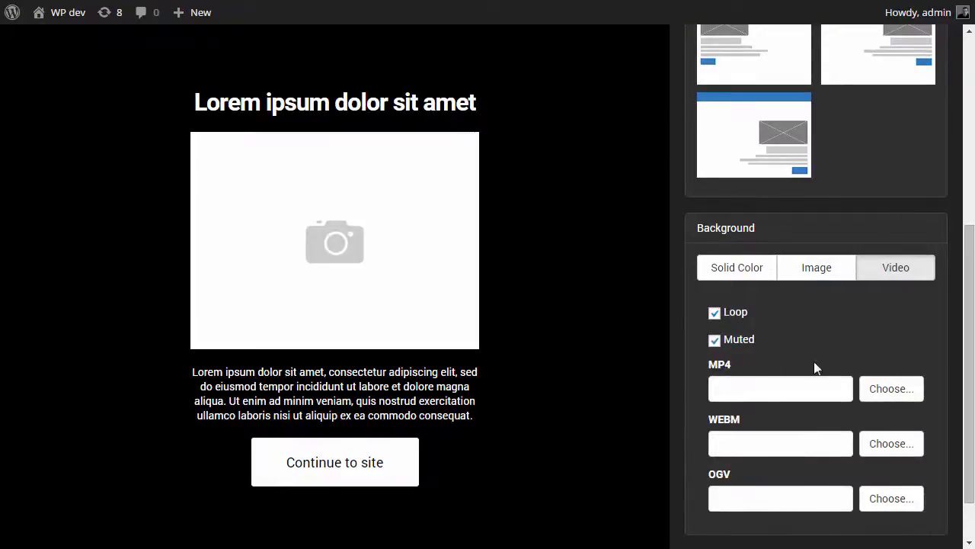
left_click(780, 389)
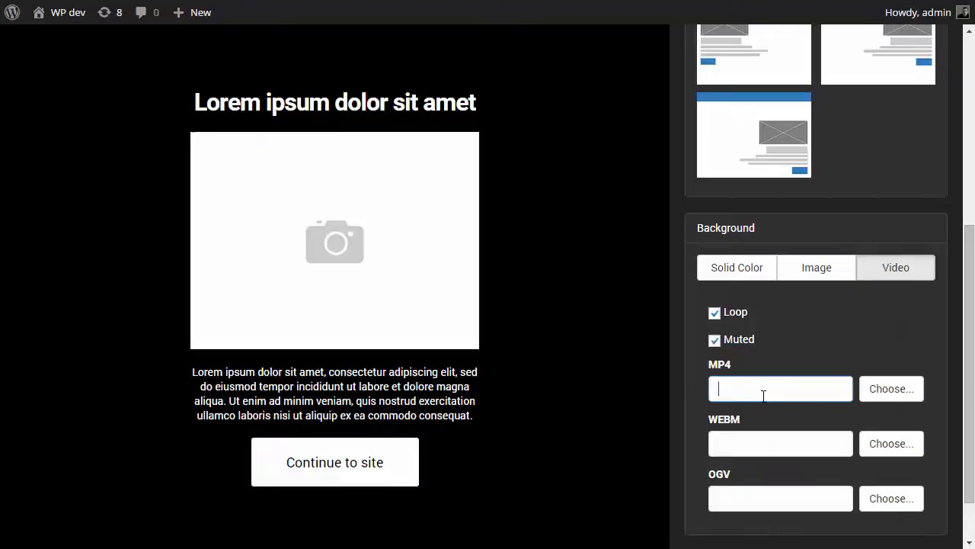
left_click(780, 443)
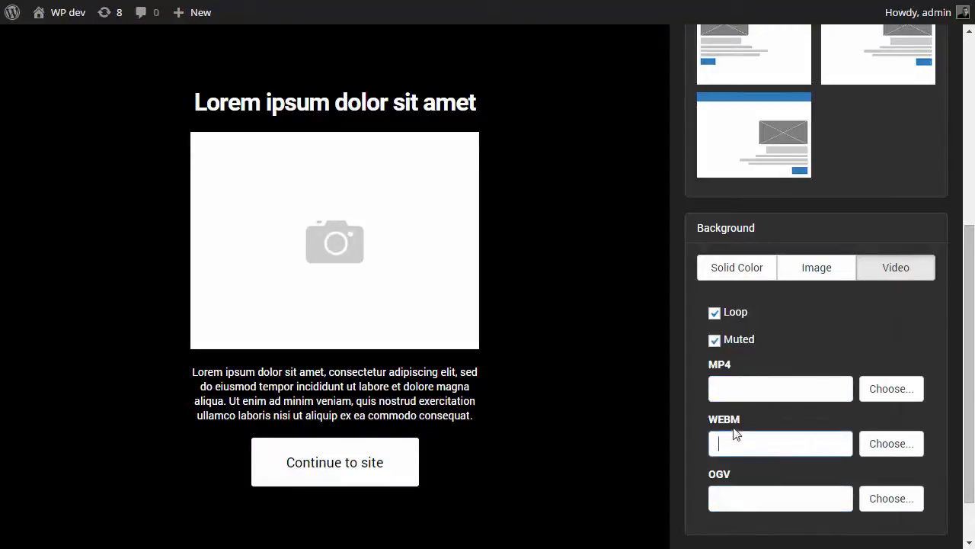
left_click(780, 389)
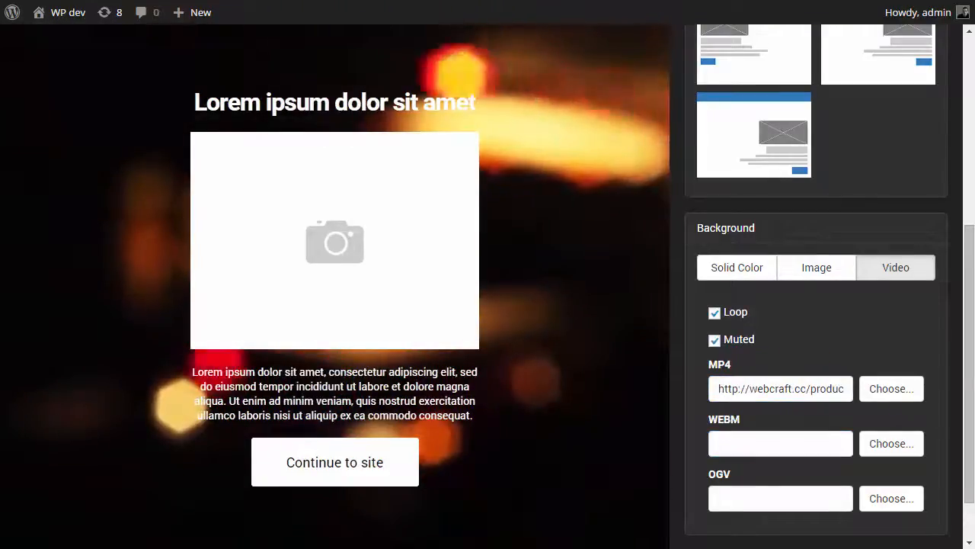
type("-wp/img/demo/fire.webm")
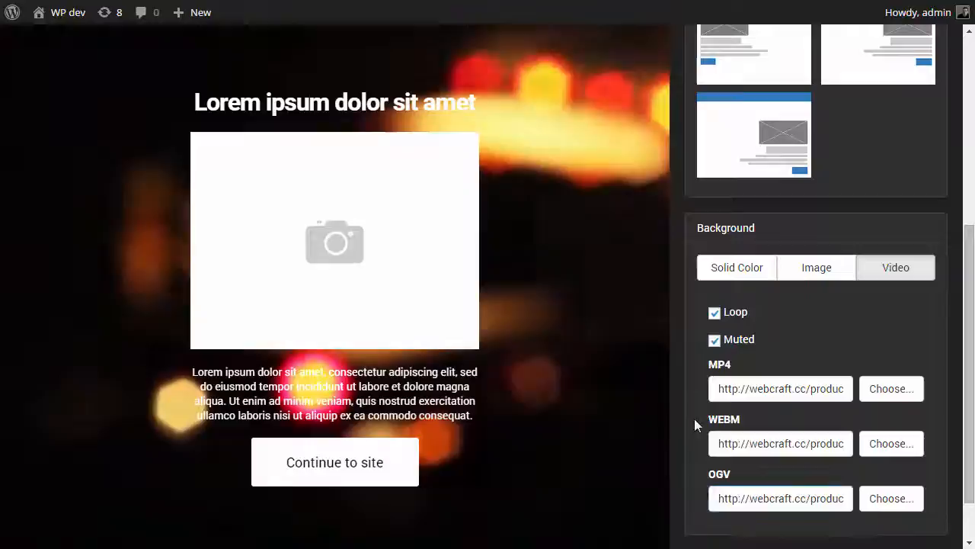
mouse_move(568, 289)
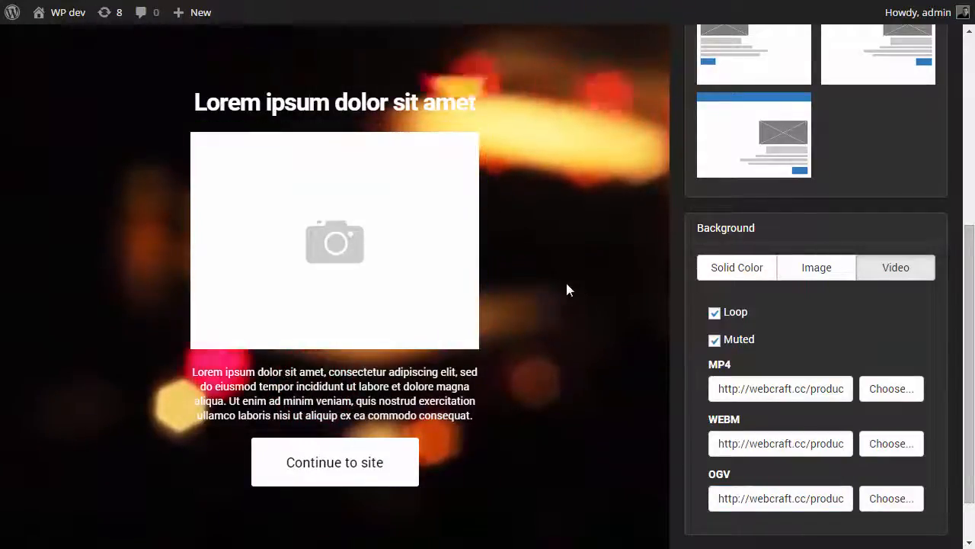
mouse_move(587, 329)
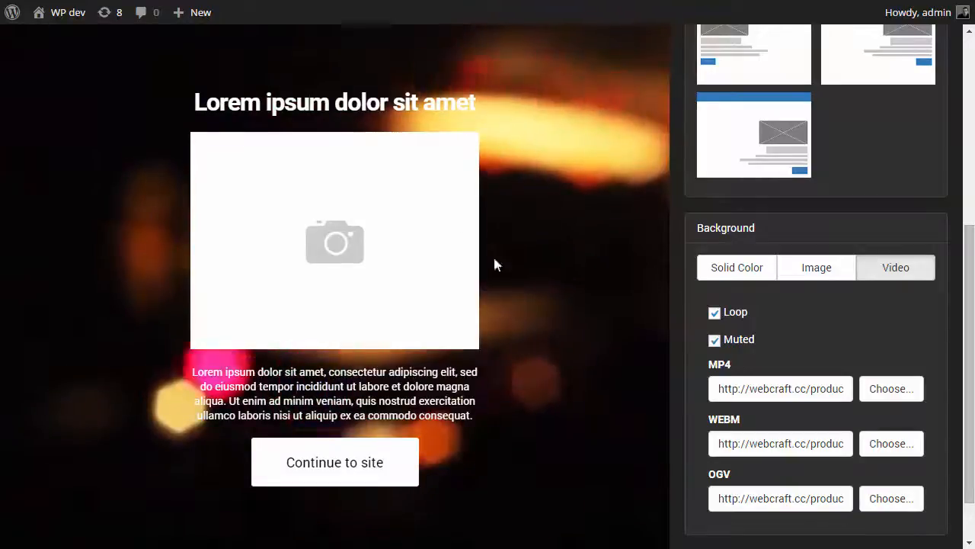
Delete the image placeholder and the paragraph text block
left_click(334, 241)
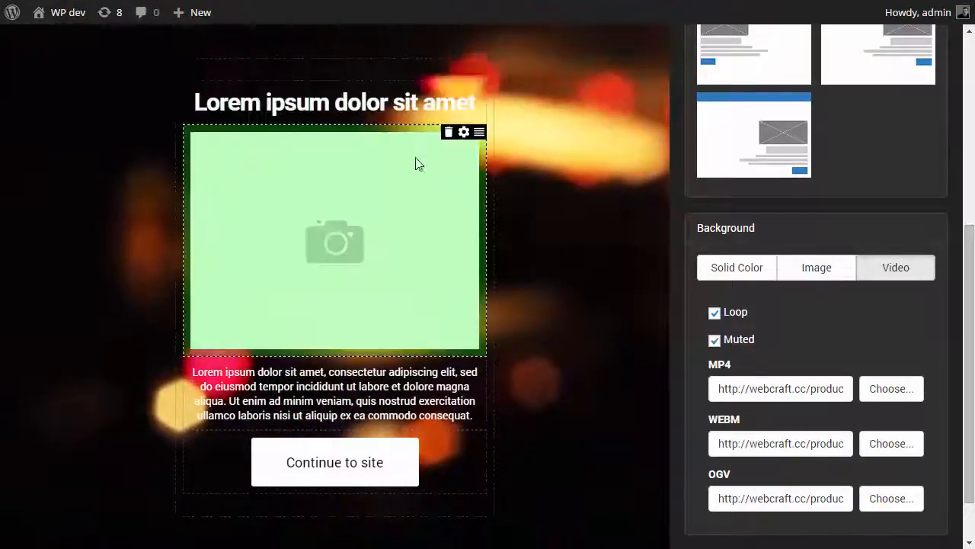
left_click(64, 204)
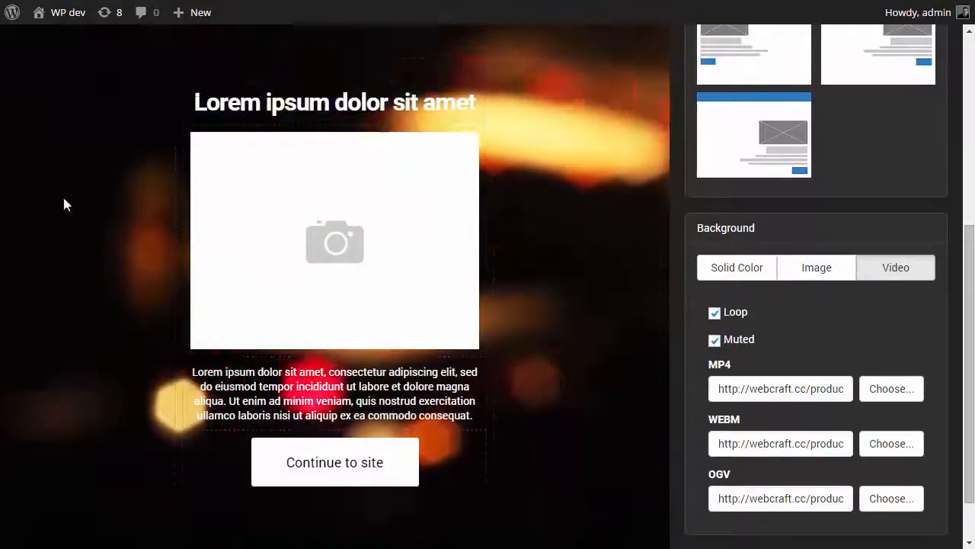
mouse_move(648, 191)
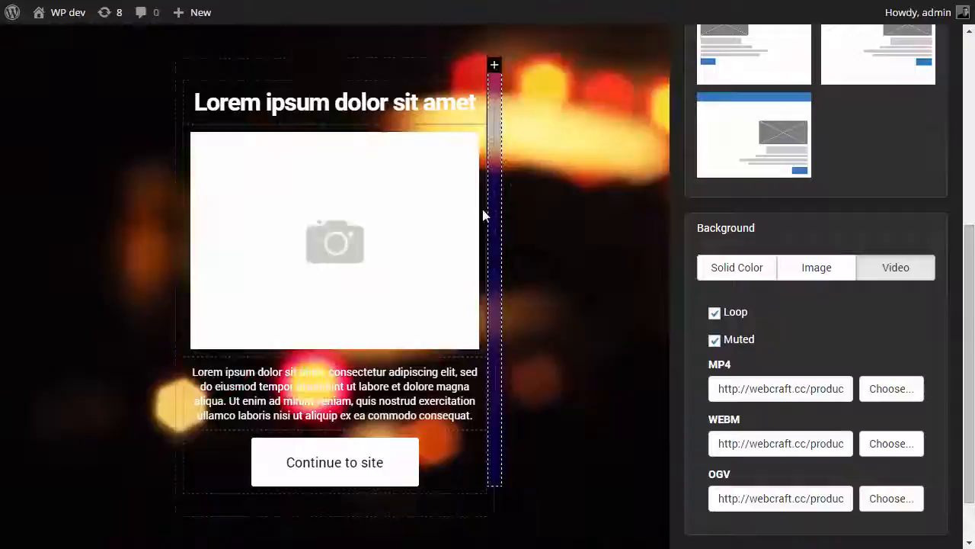
left_click(335, 242)
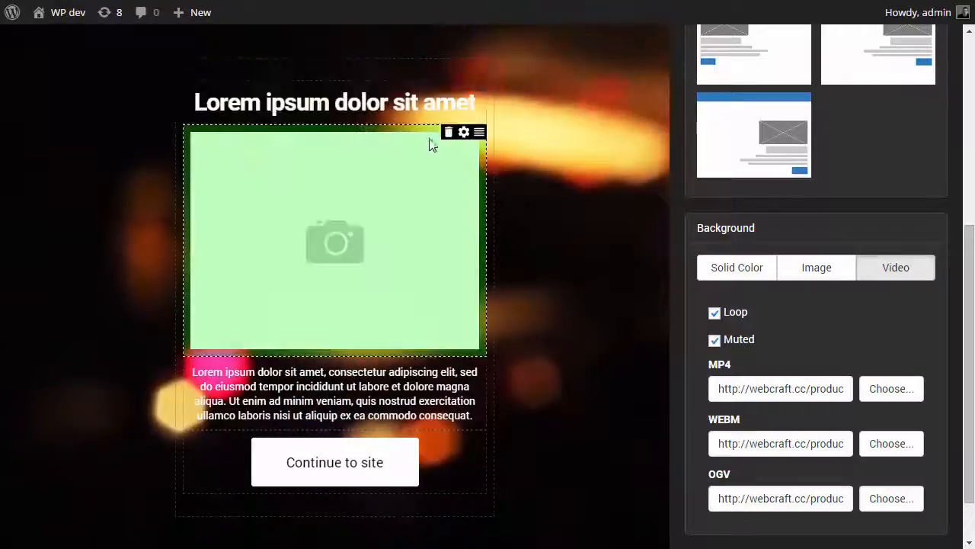
left_click(449, 132)
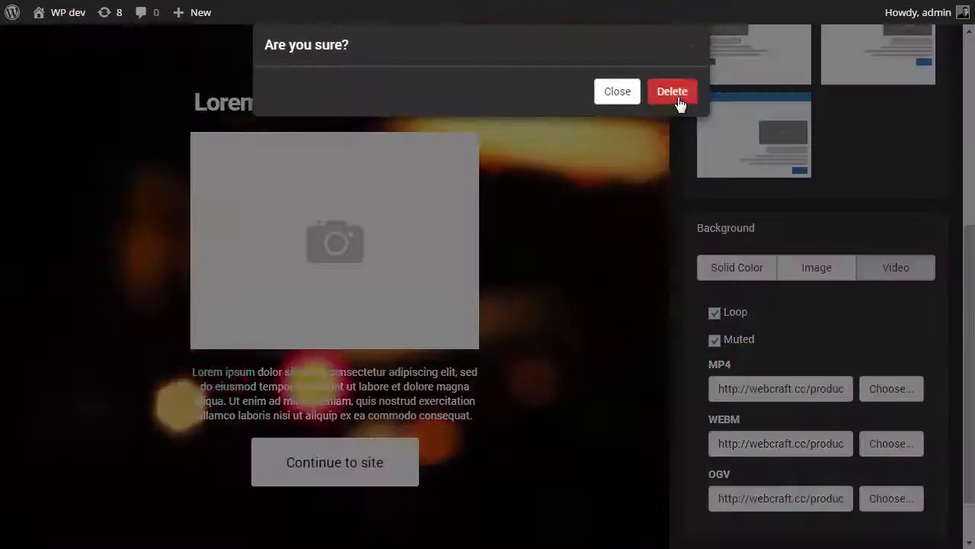
left_click(672, 91)
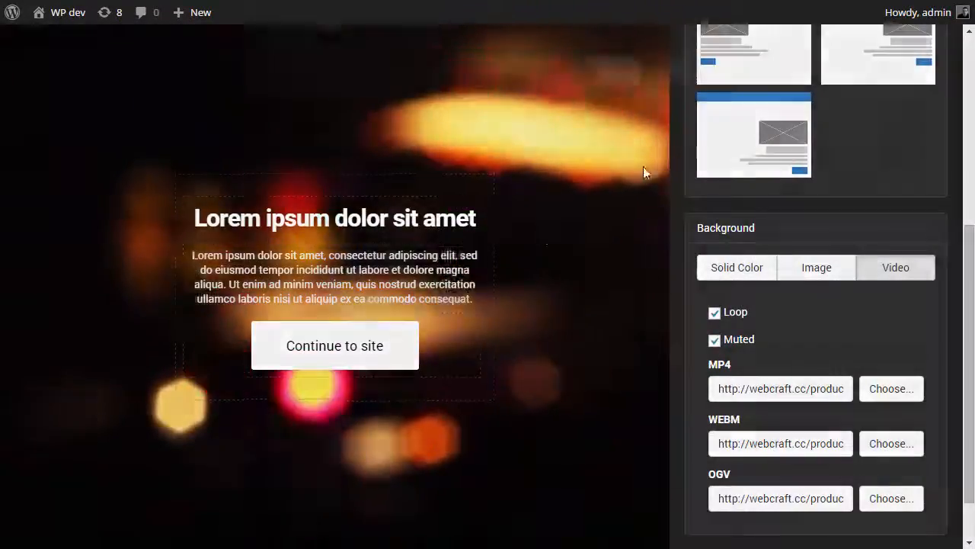
left_click(334, 345)
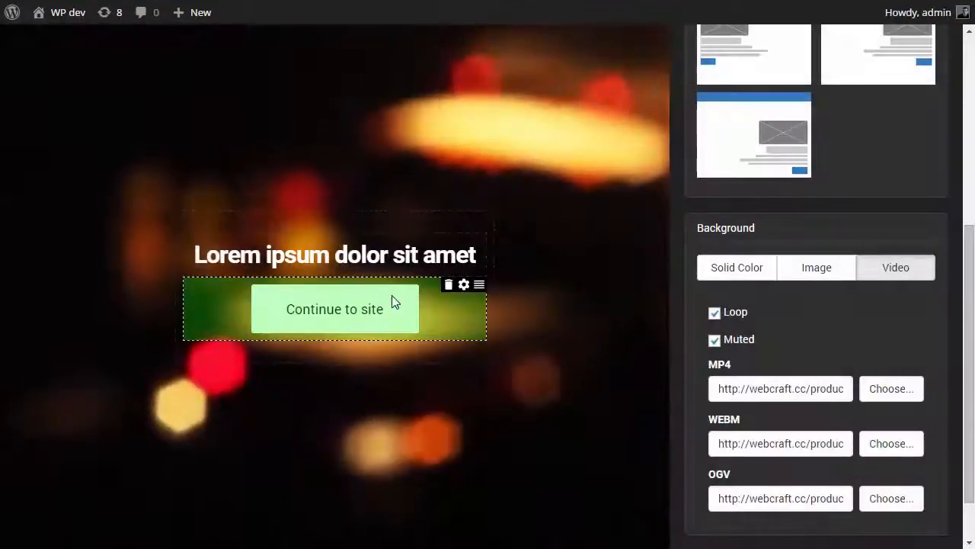
left_click(334, 255)
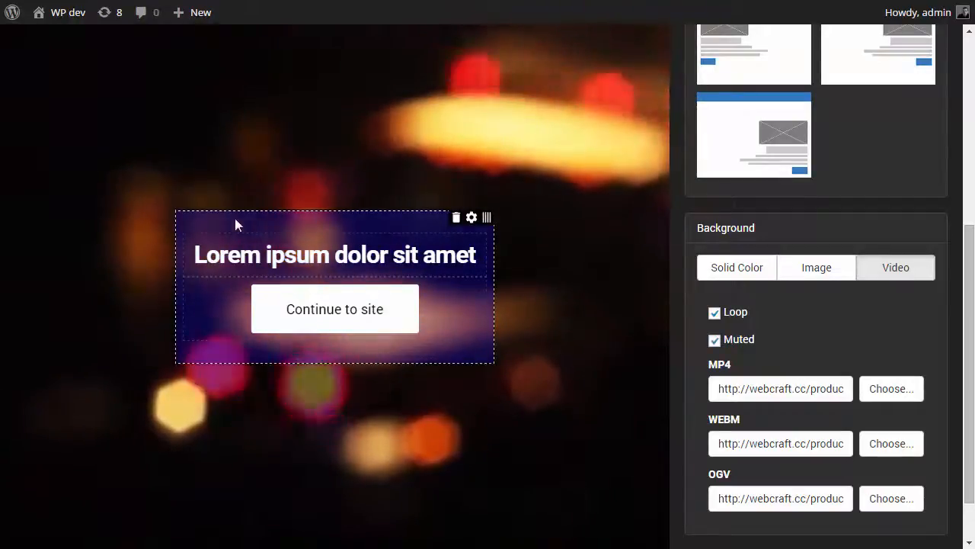
Edit the title column's span and drag a text block into the top row
left_click(334, 255)
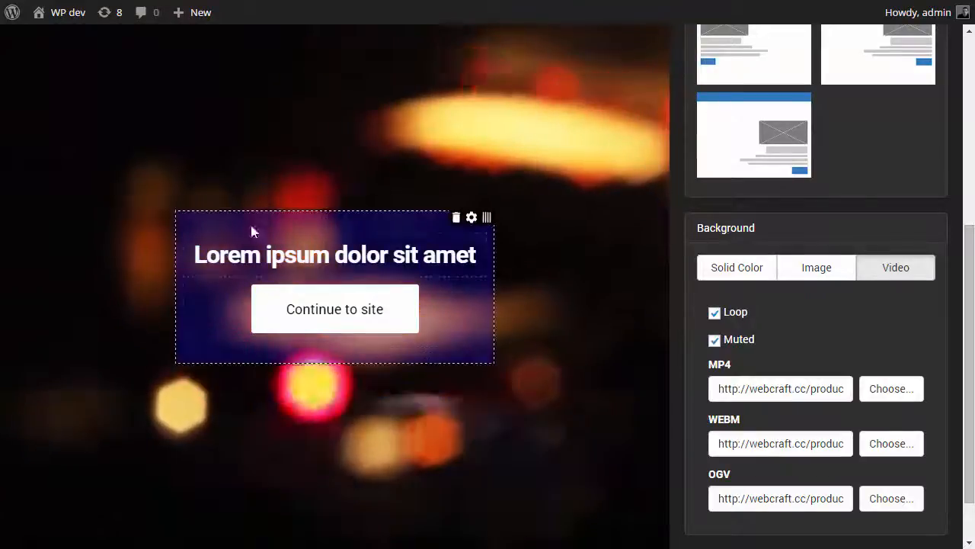
left_click(471, 218)
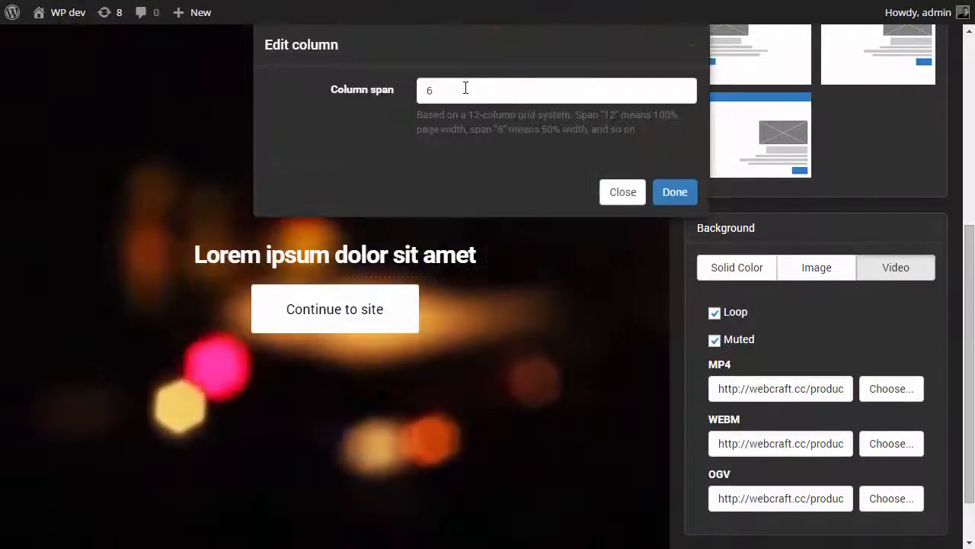
left_click(675, 191)
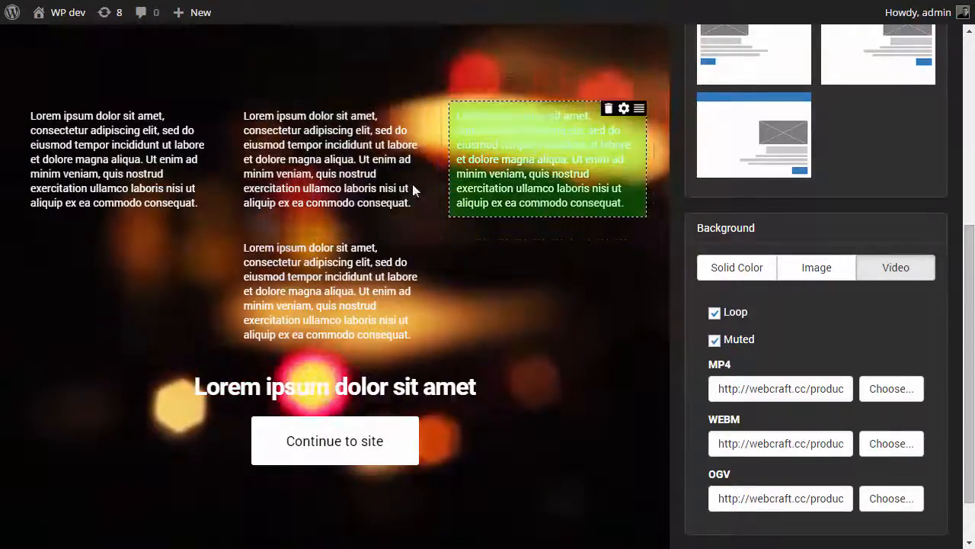
left_click_drag(546, 160, 333, 160)
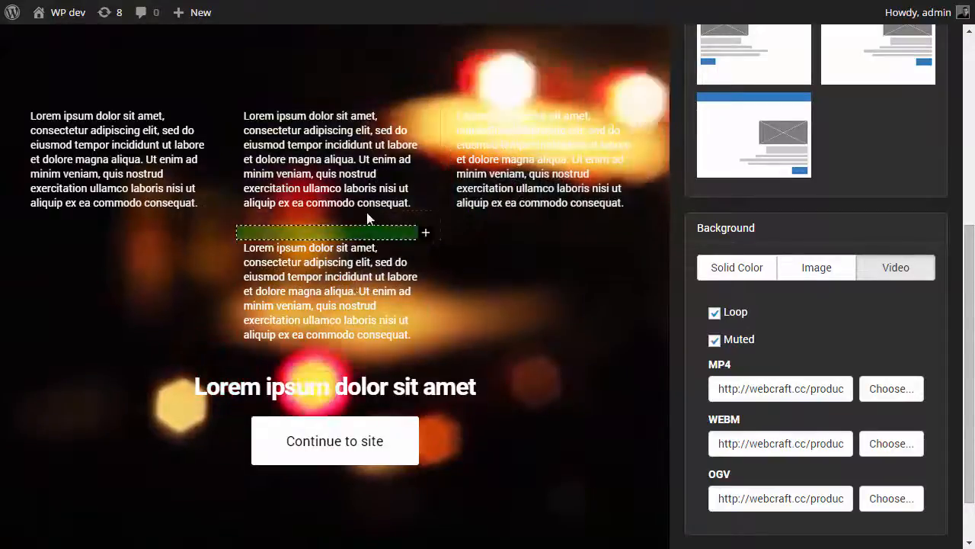
left_click(328, 289)
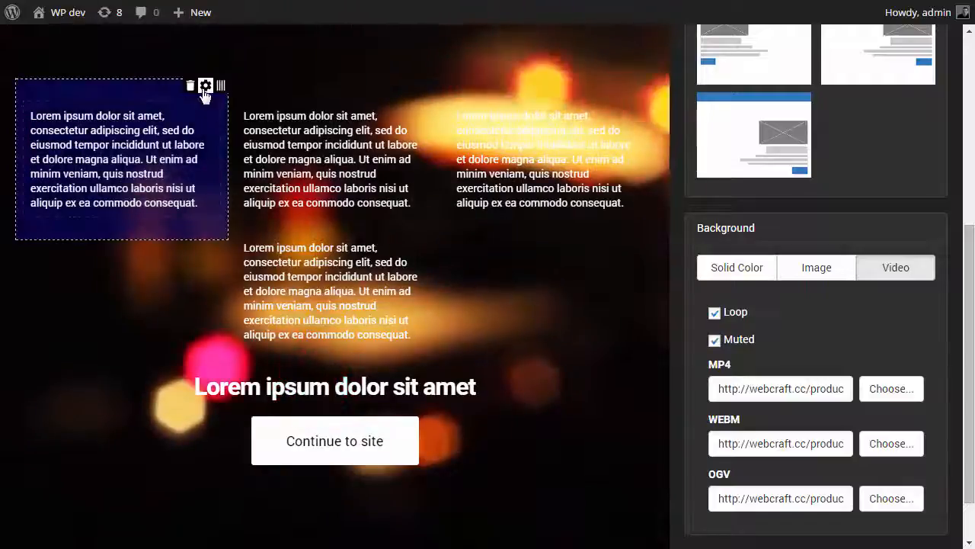
Set the left and right text columns to span 4, one third each
left_click(205, 85)
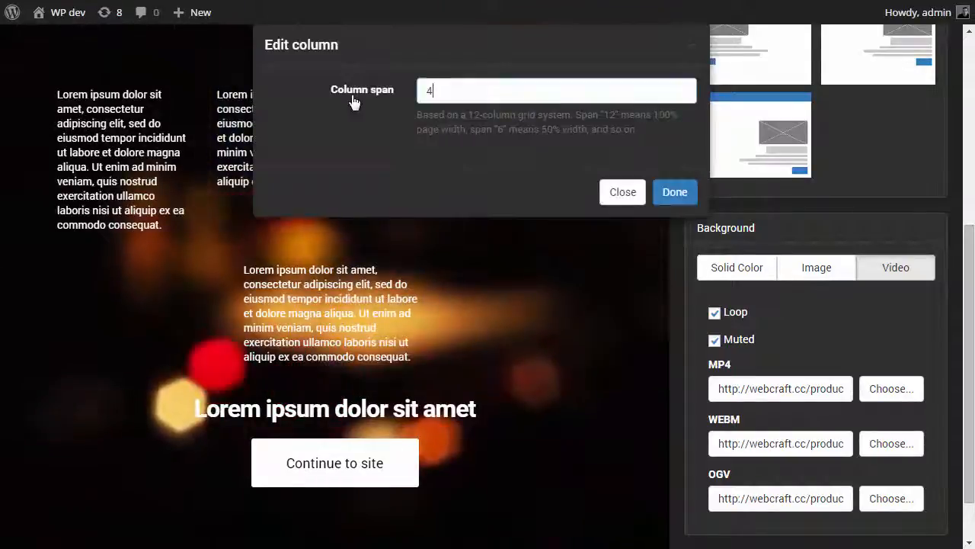
left_click(673, 191)
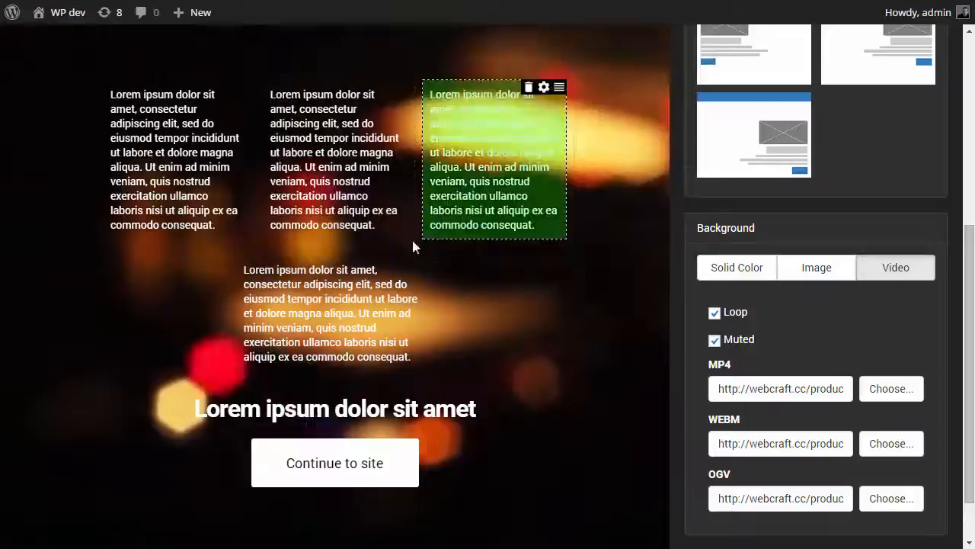
left_click(544, 86)
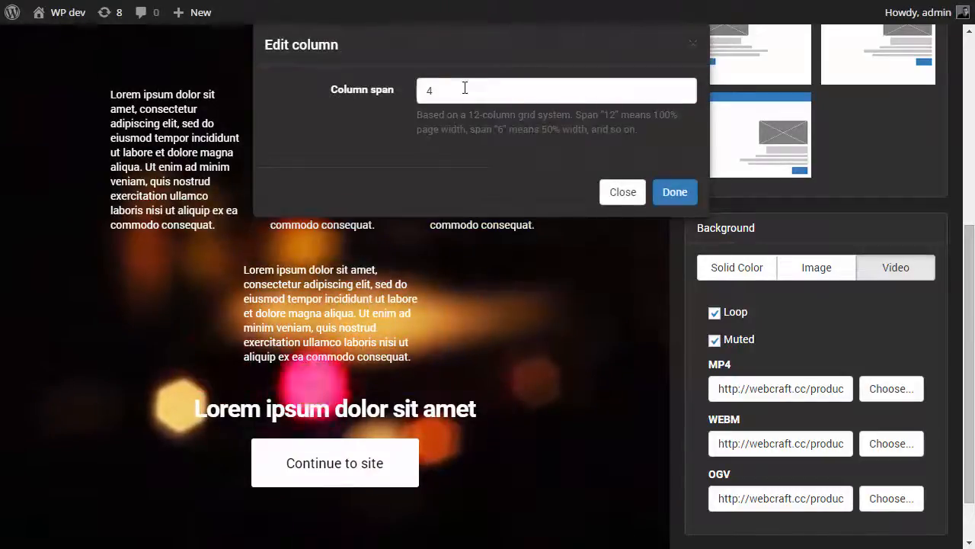
left_click(674, 191)
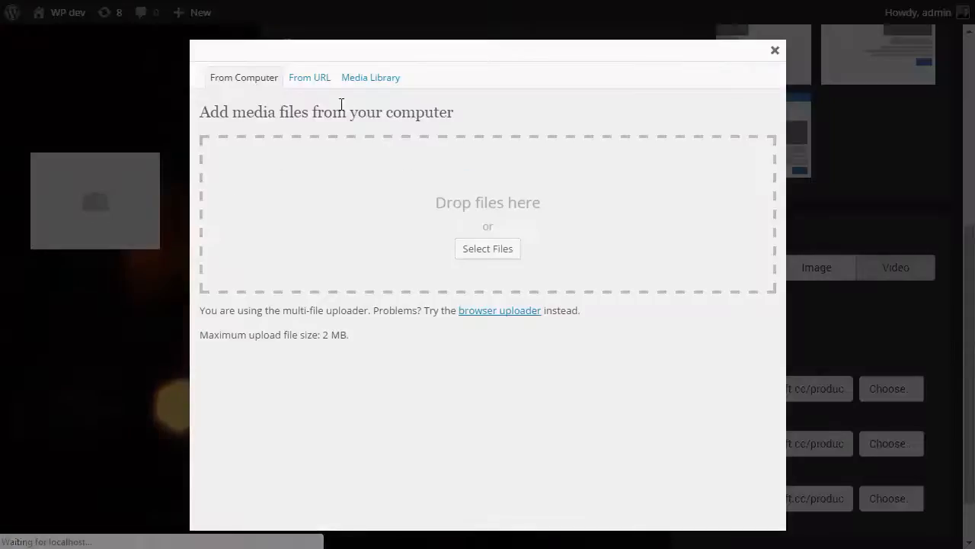
Insert the Slayer logo from the slayer.png URL into a logo column
left_click(309, 77)
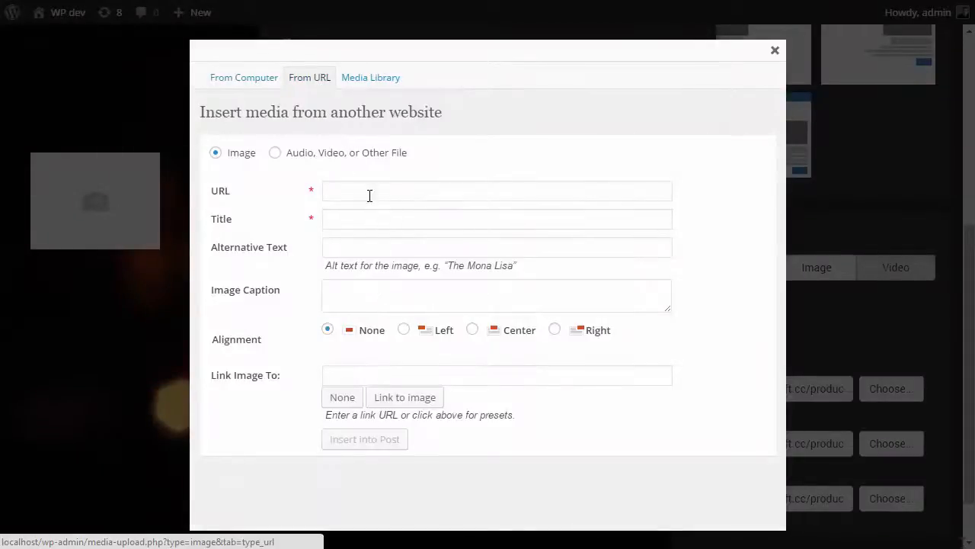
left_click(497, 190)
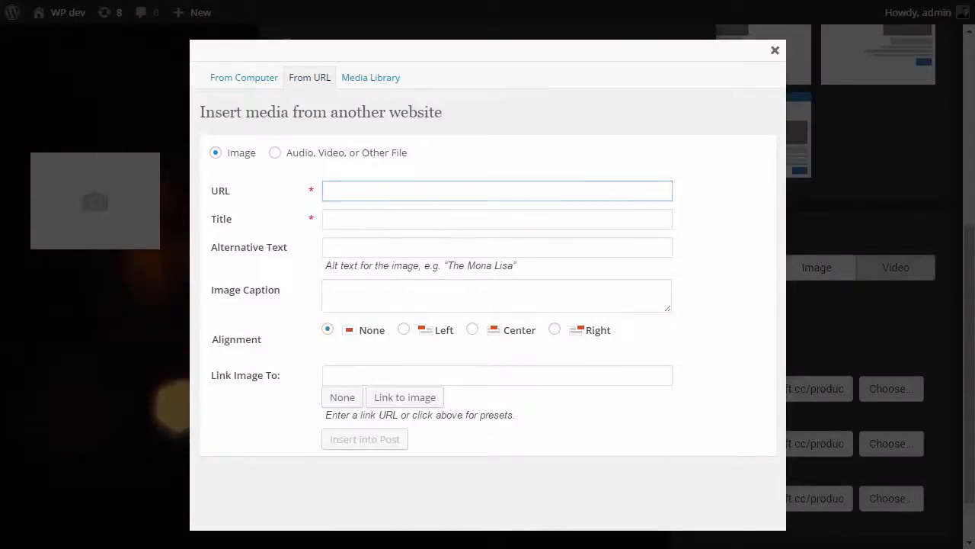
type("http://webcraft.cc/products/splash-screen-wp/img/demo/slayer.png")
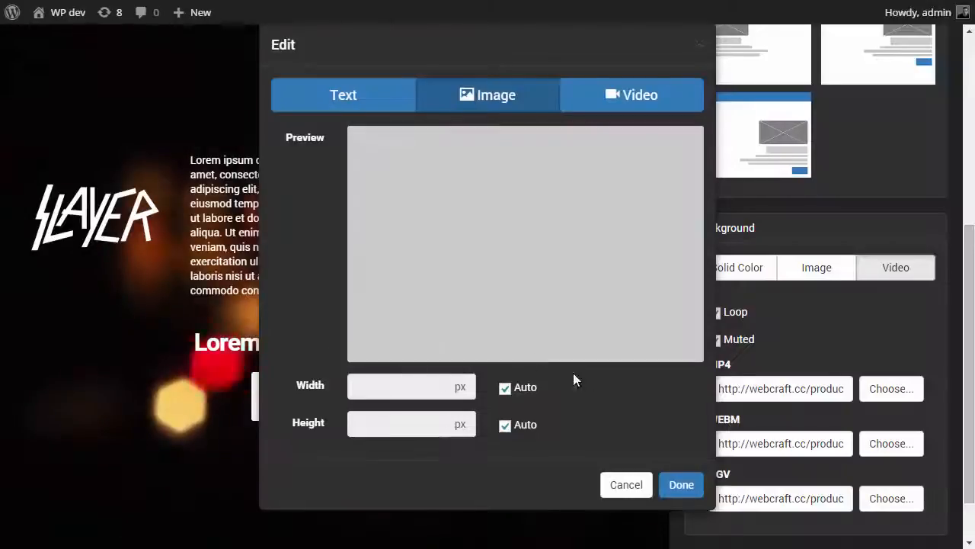
left_click(681, 484)
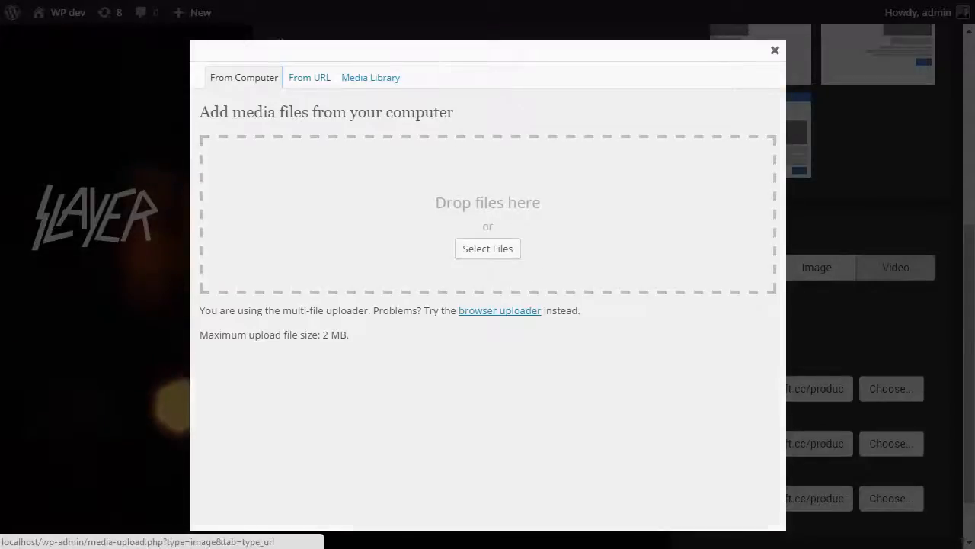
Switch the last text element to an image and insert the Anthrax logo from anthrax.png
left_click(309, 77)
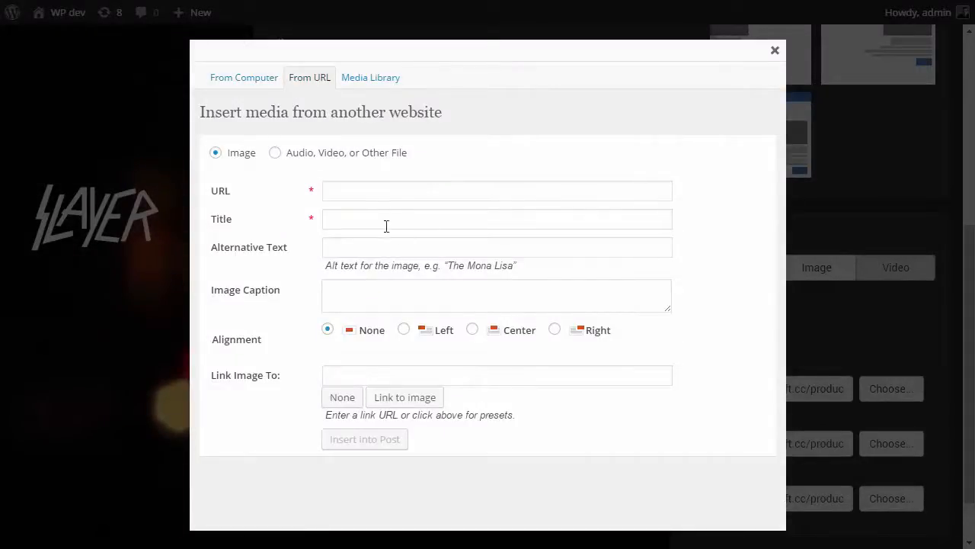
left_click(775, 51)
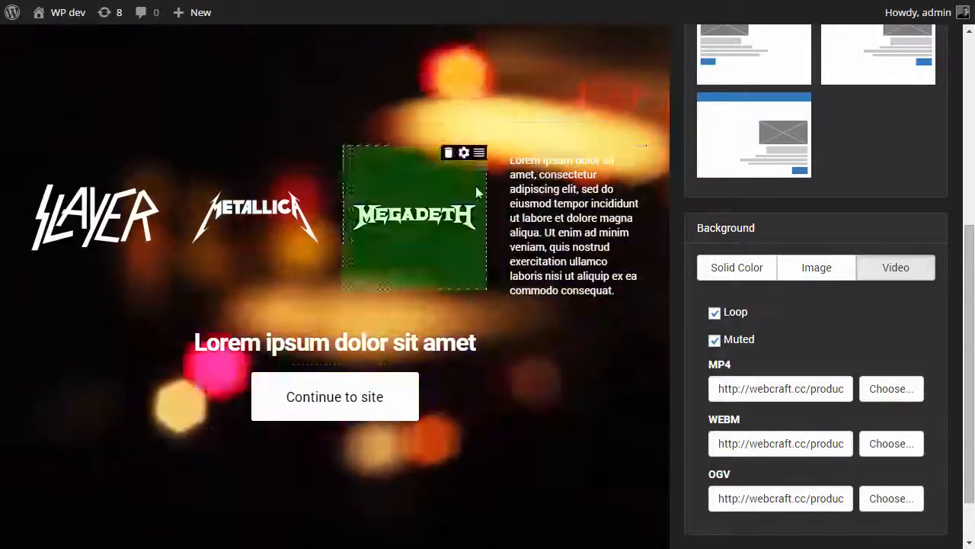
left_click(463, 152)
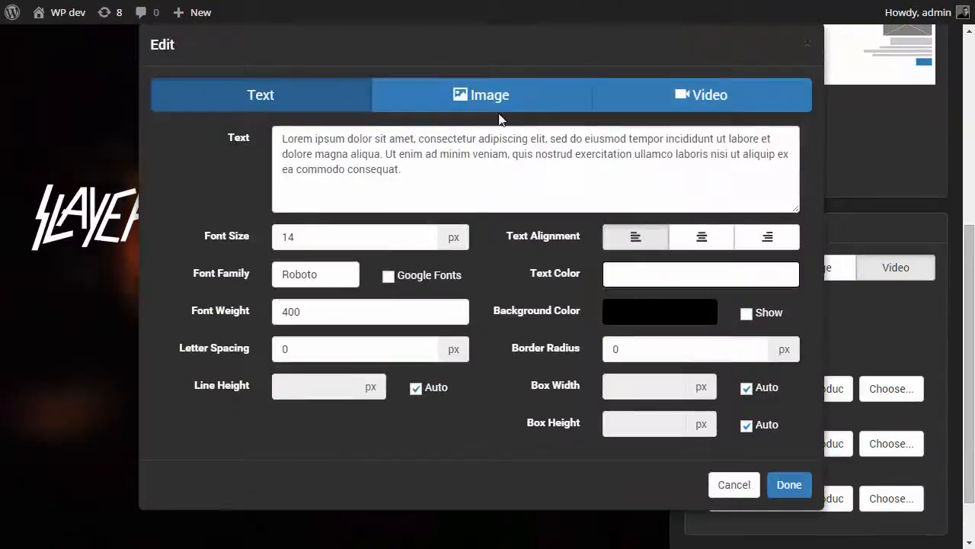
left_click(481, 95)
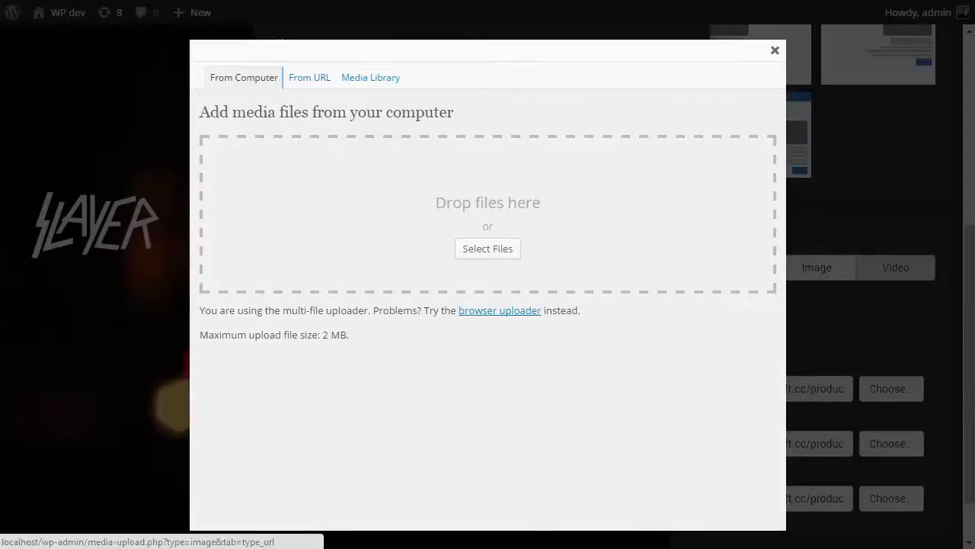
left_click(309, 77)
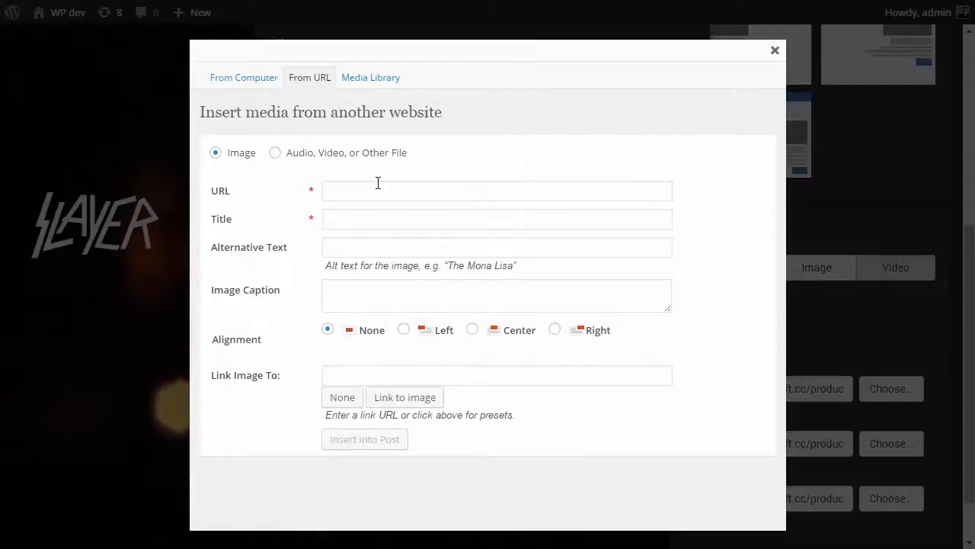
type("http://webcraft.cc/products/splash-screen-wp/img/demo/anthrax.png")
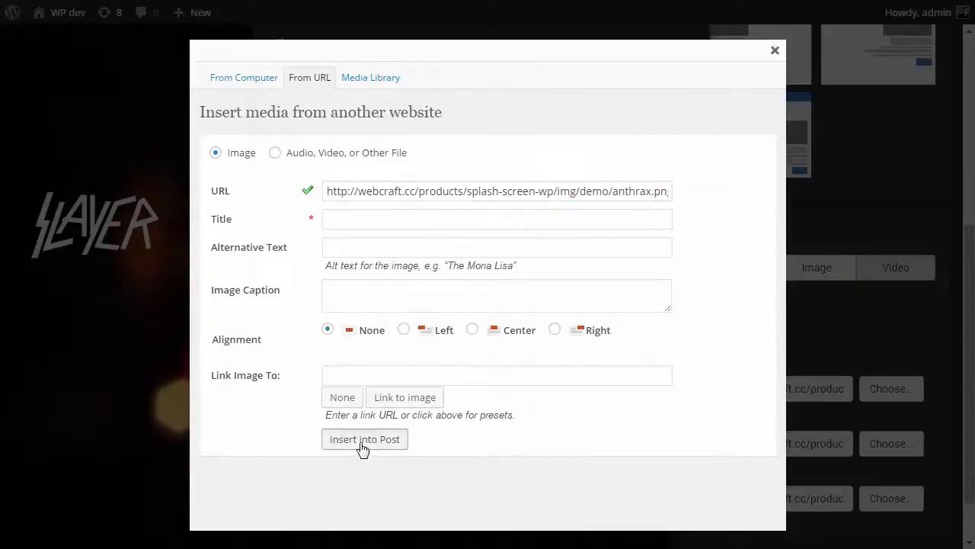
left_click(364, 439)
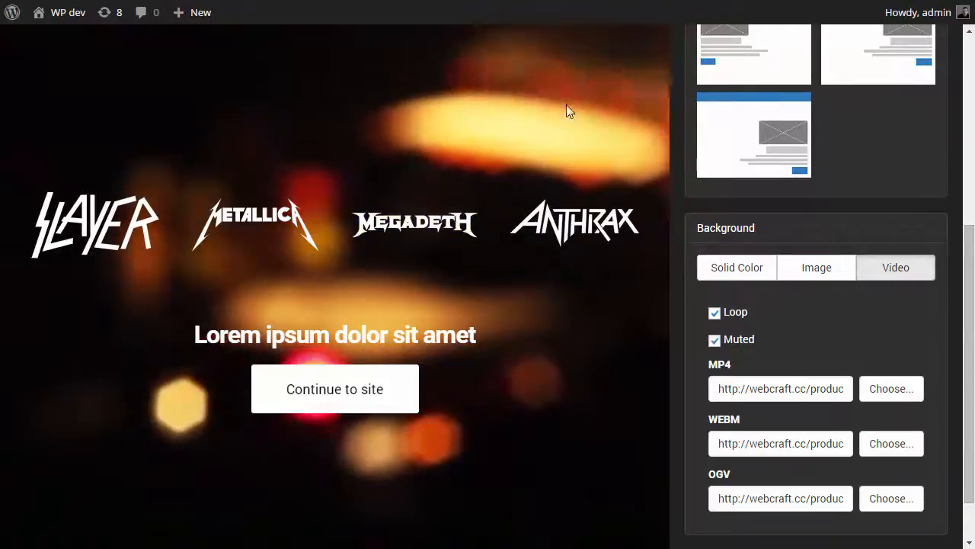
Add a text element above the logos and set its column span to 12
left_click(256, 223)
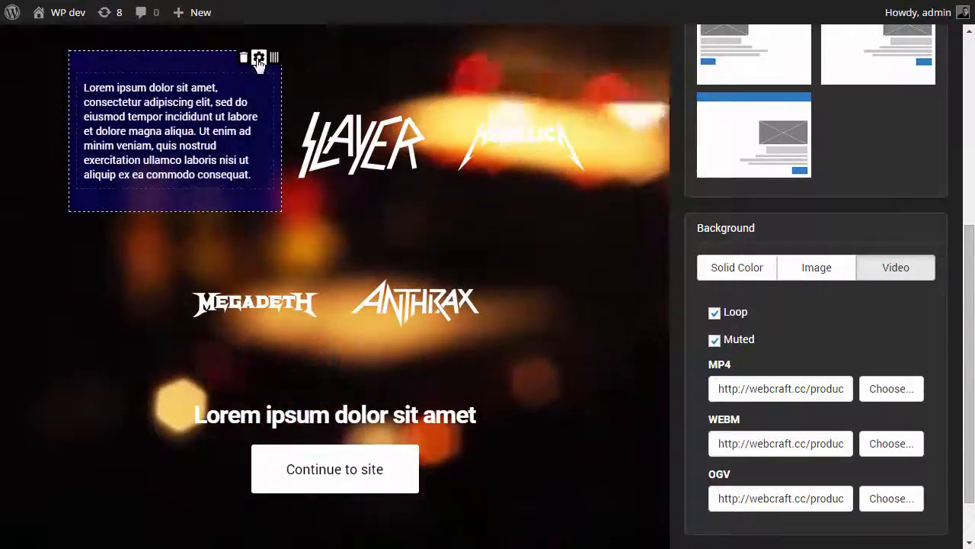
left_click(259, 57)
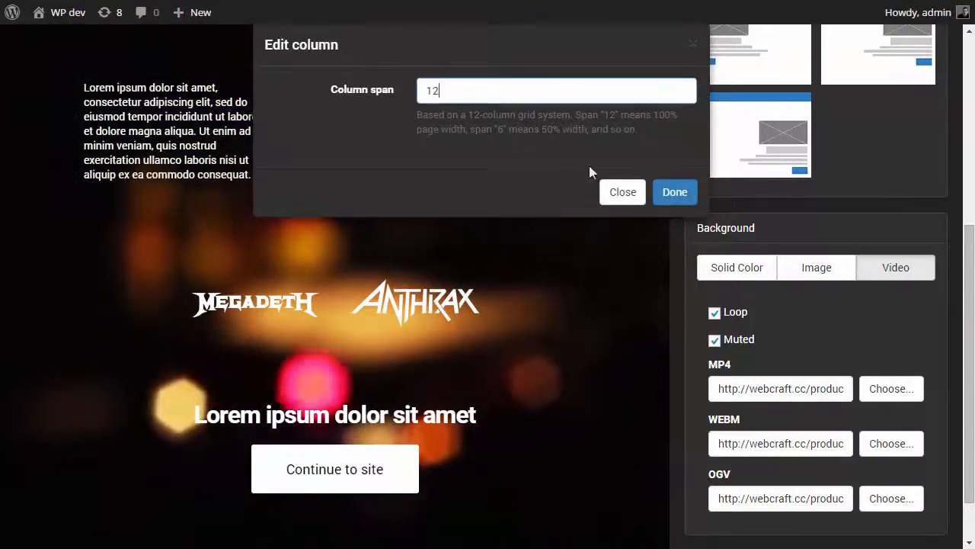
left_click(673, 192)
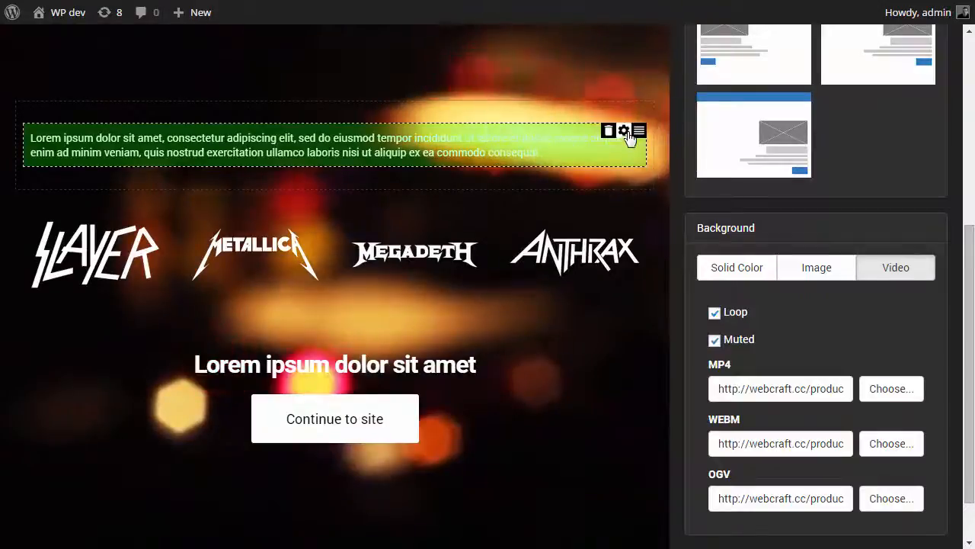
left_click(624, 130)
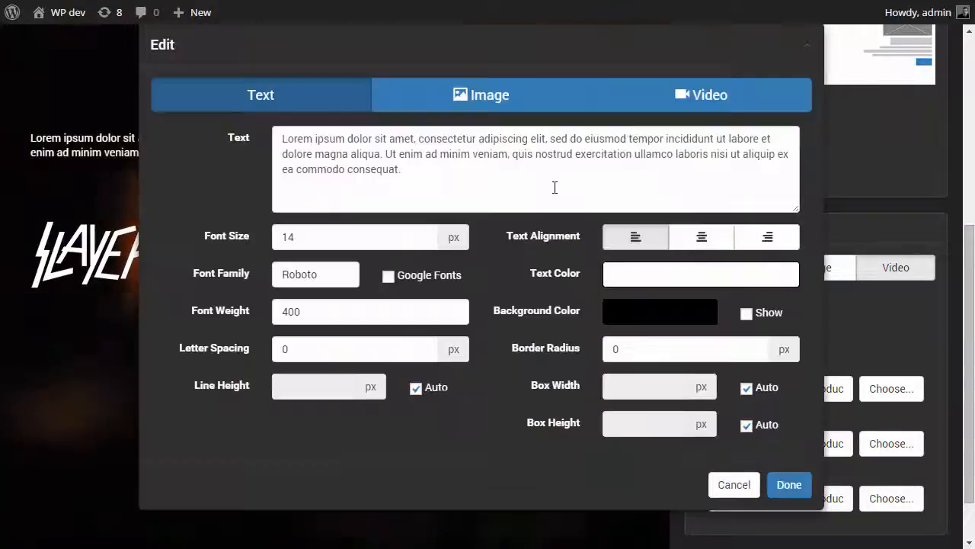
mouse_move(457, 188)
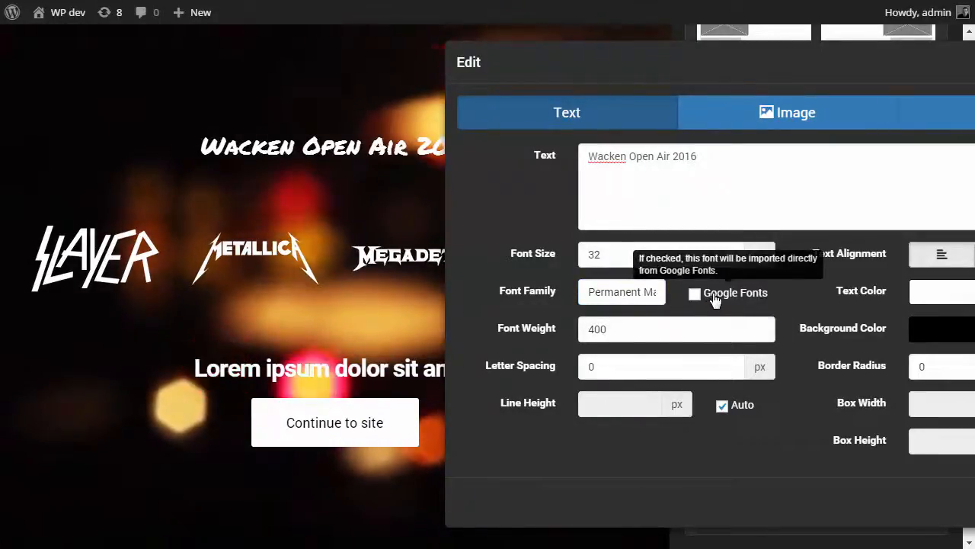
Style the title 'Wacken Open Air 2016': size 32, Google font, spacing -1, centred
left_click(694, 294)
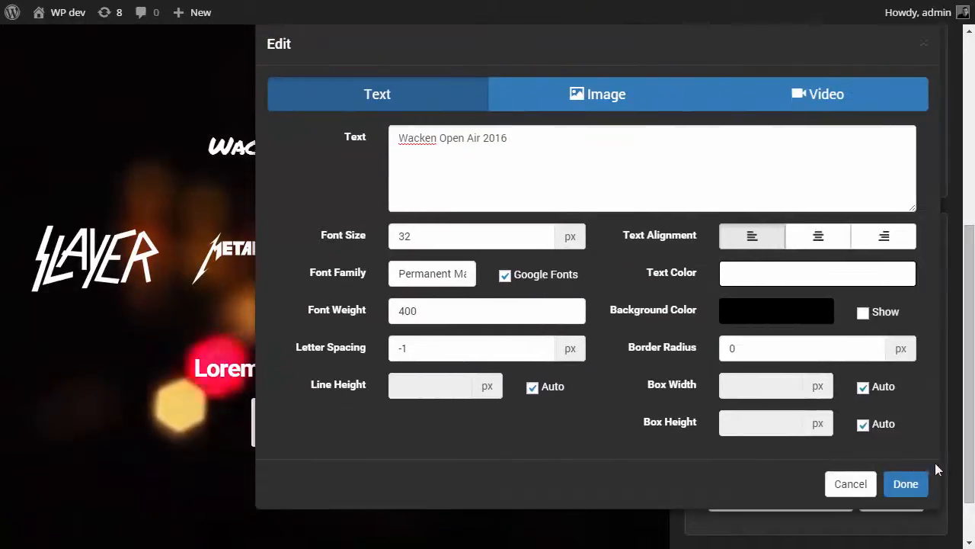
mouse_move(818, 236)
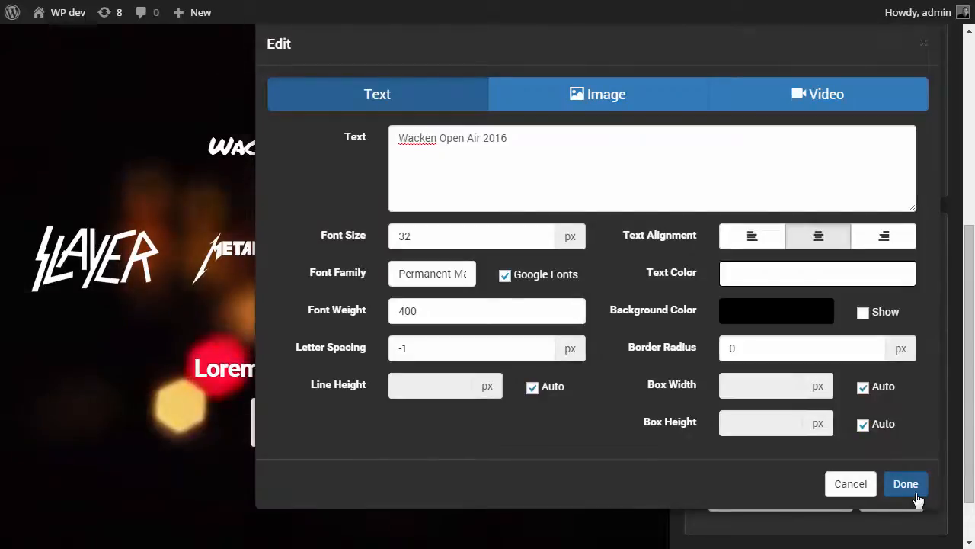
left_click(906, 484)
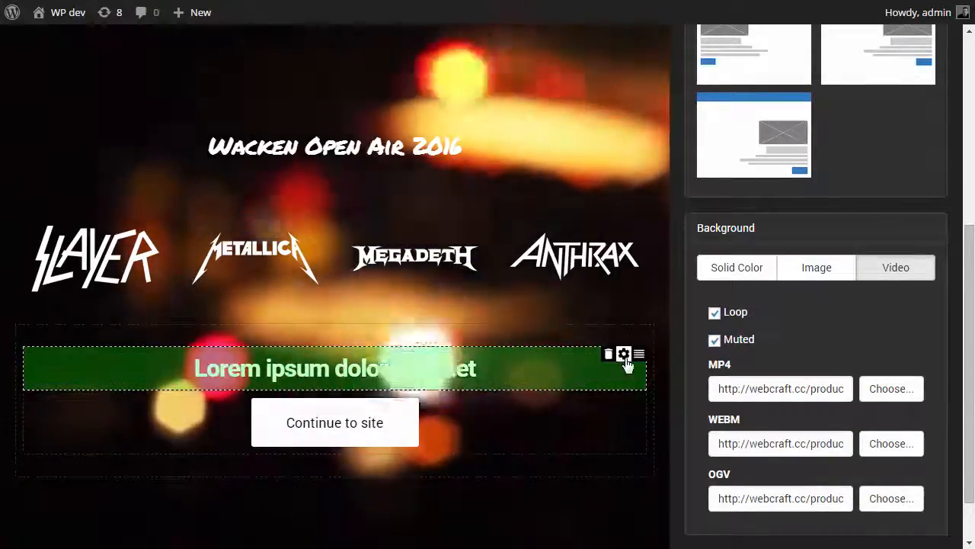
Replace the headline with 'Don't miss the heavy metal event of the year! Get tickets now!' in bold marker font
left_click(623, 354)
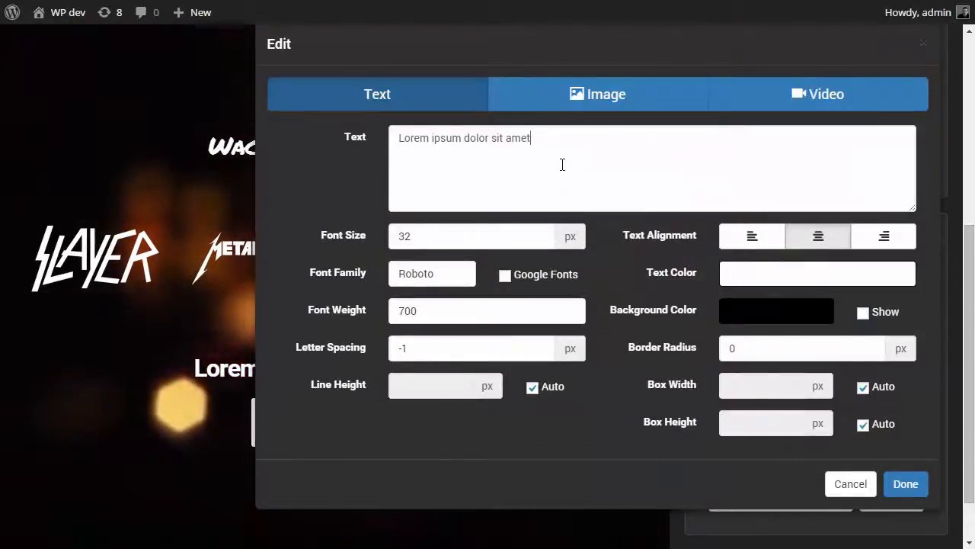
type("Don't miss the heavy metal event of the year! Get tickets now!")
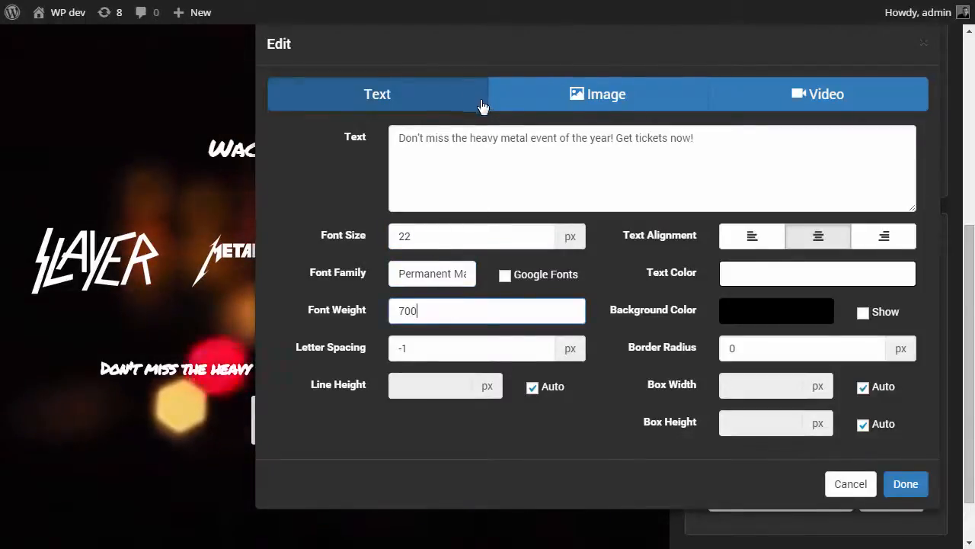
mouse_move(510, 115)
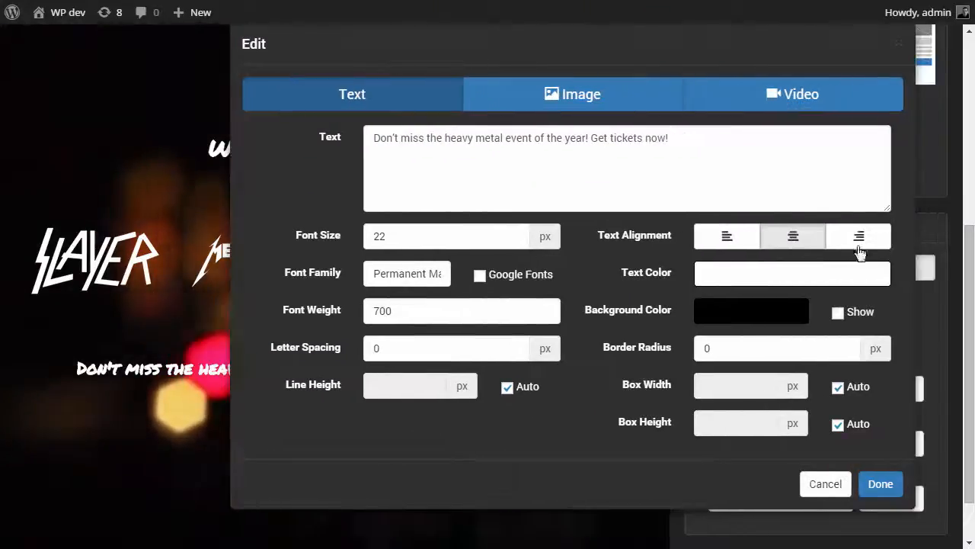
left_click(880, 483)
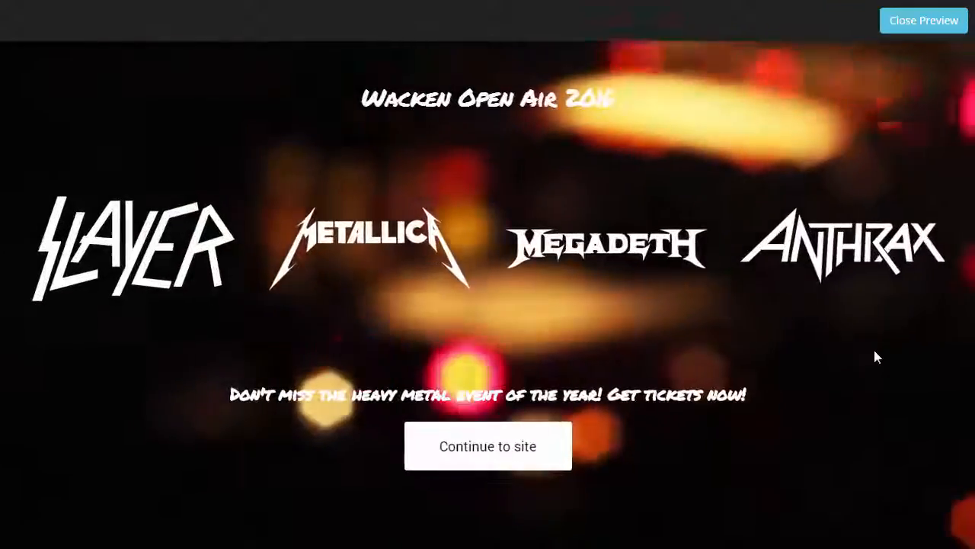
mouse_move(957, 100)
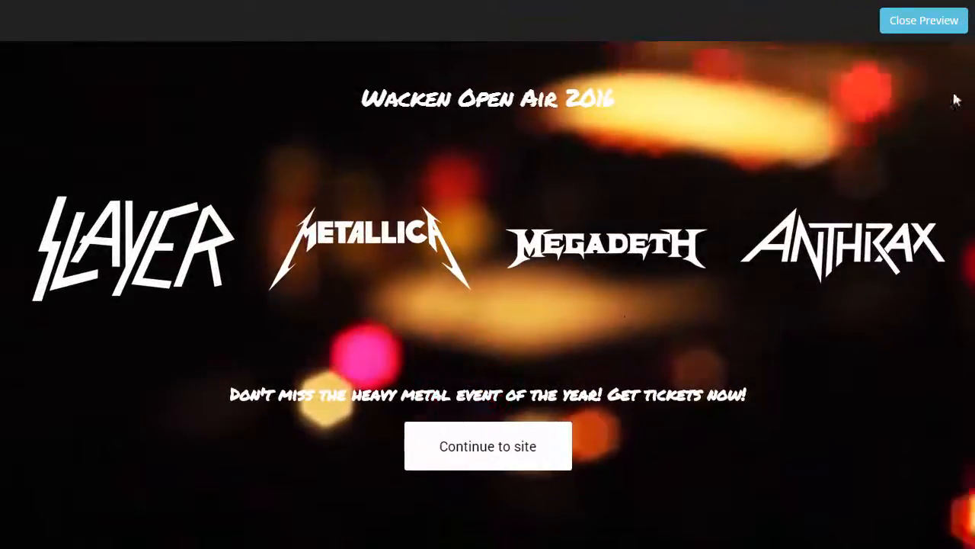
Leave preview and fullscreen, save the Metal Concert Demo splash, and view a front-end post
left_click(923, 20)
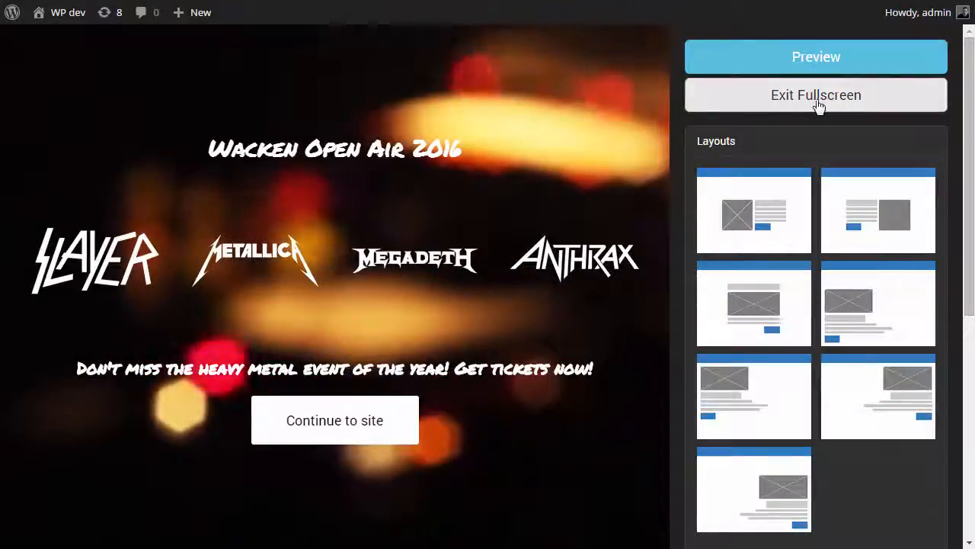
left_click(815, 94)
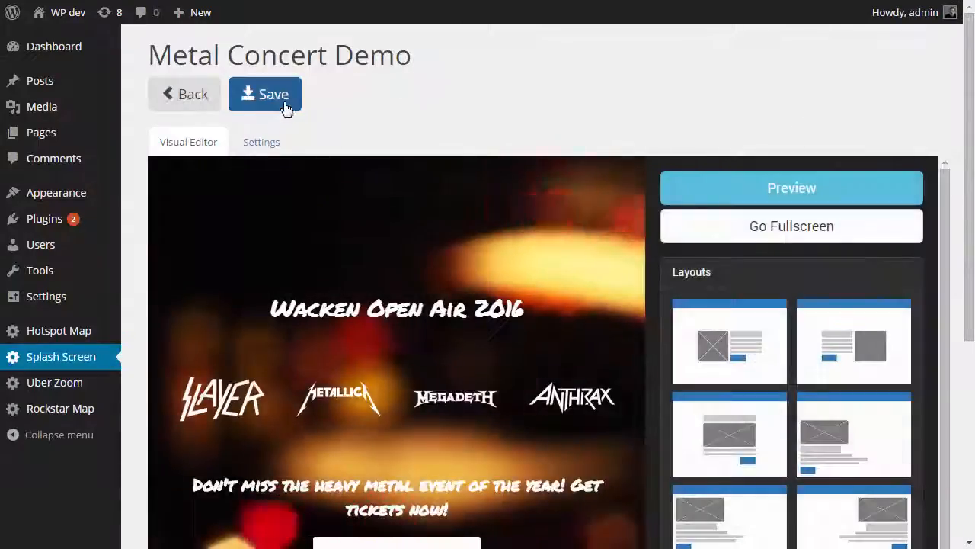
left_click(264, 94)
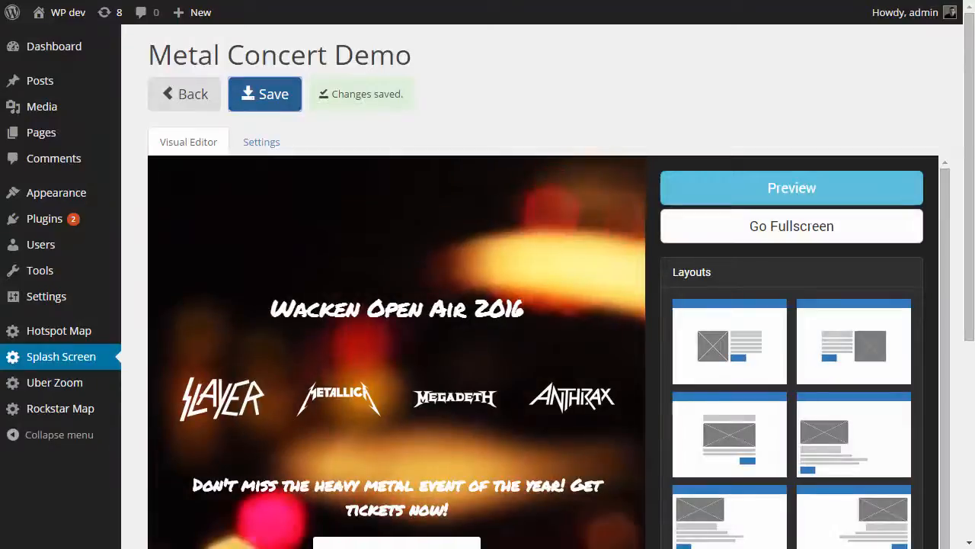
left_click(791, 188)
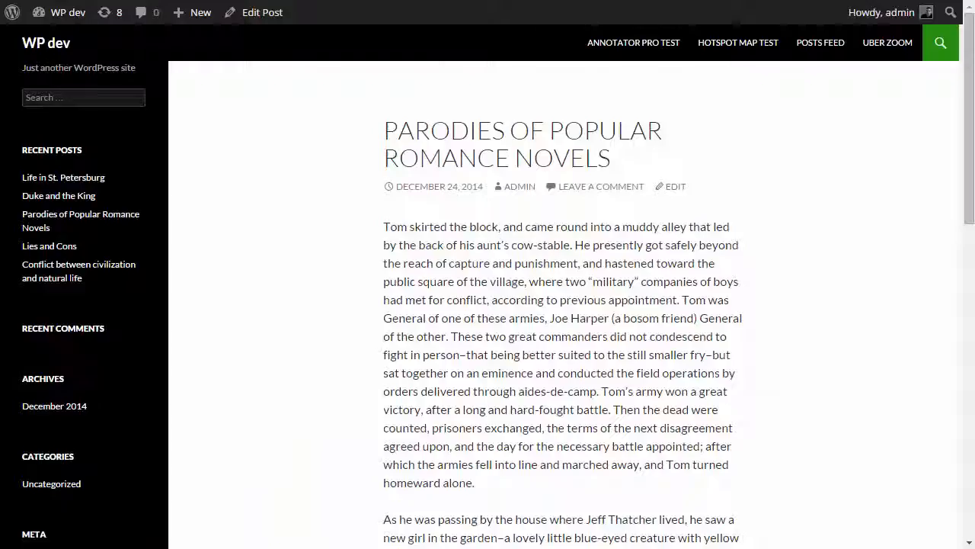